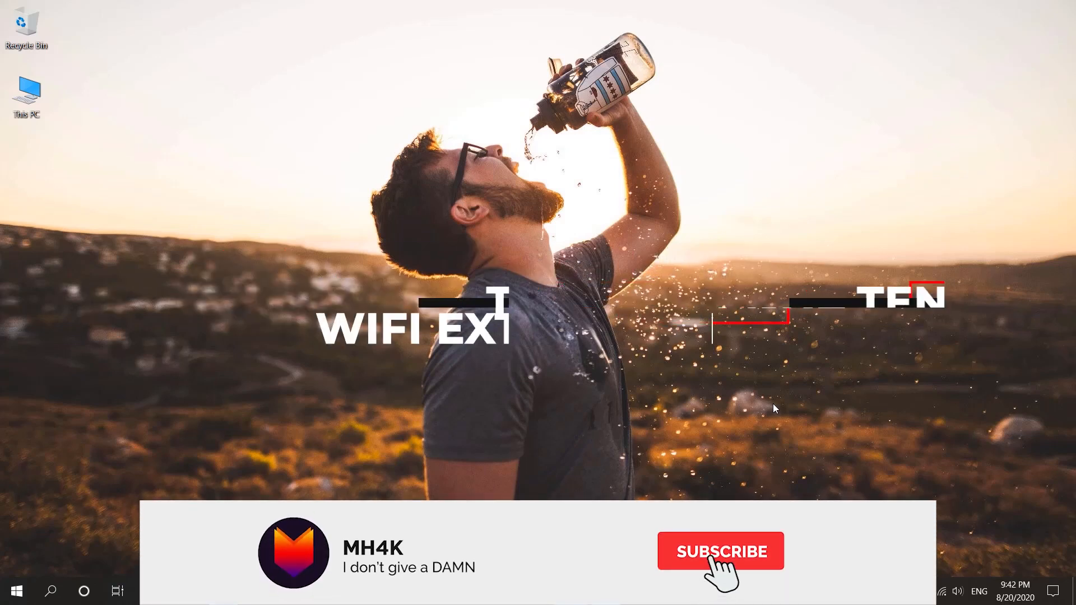
Step: Launch Chrome from the taskbar to reach the TP-Link login page at 192.168.0.1
{"action": "left_click", "coordinate": [720, 551]}
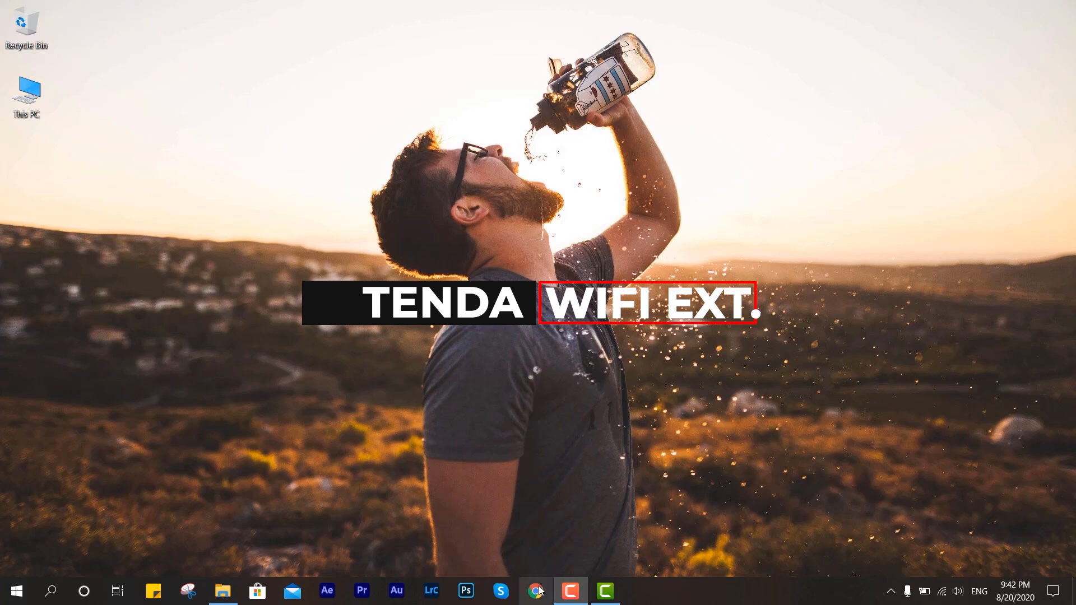
{"action": "left_click", "coordinate": [535, 589]}
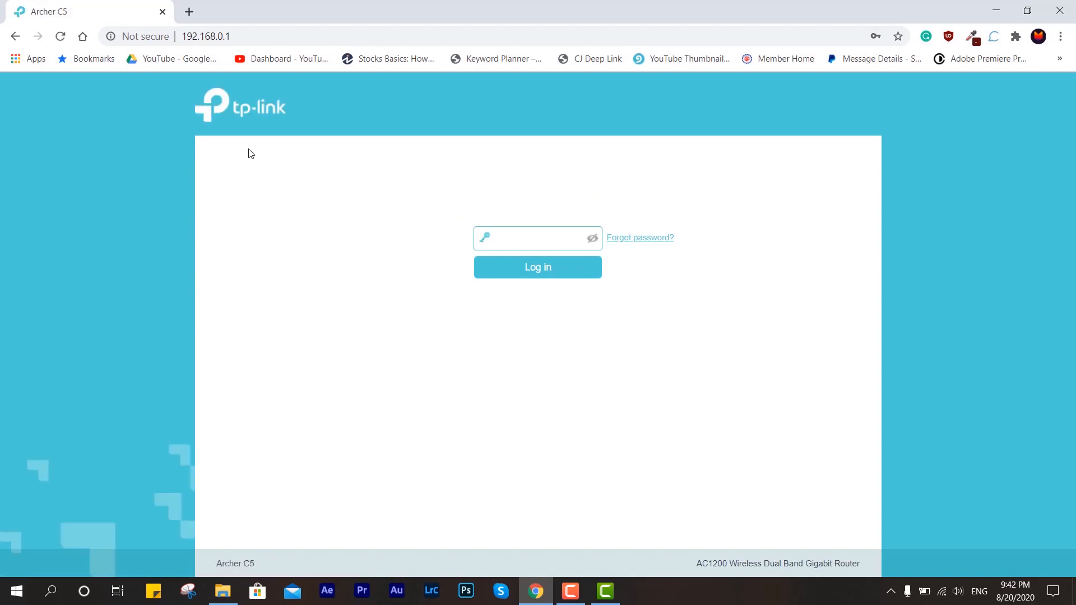
Step: Log in with the saved admin password, forcing the other device off and dismissing the password warning
{"action": "left_click", "coordinate": [207, 36]}
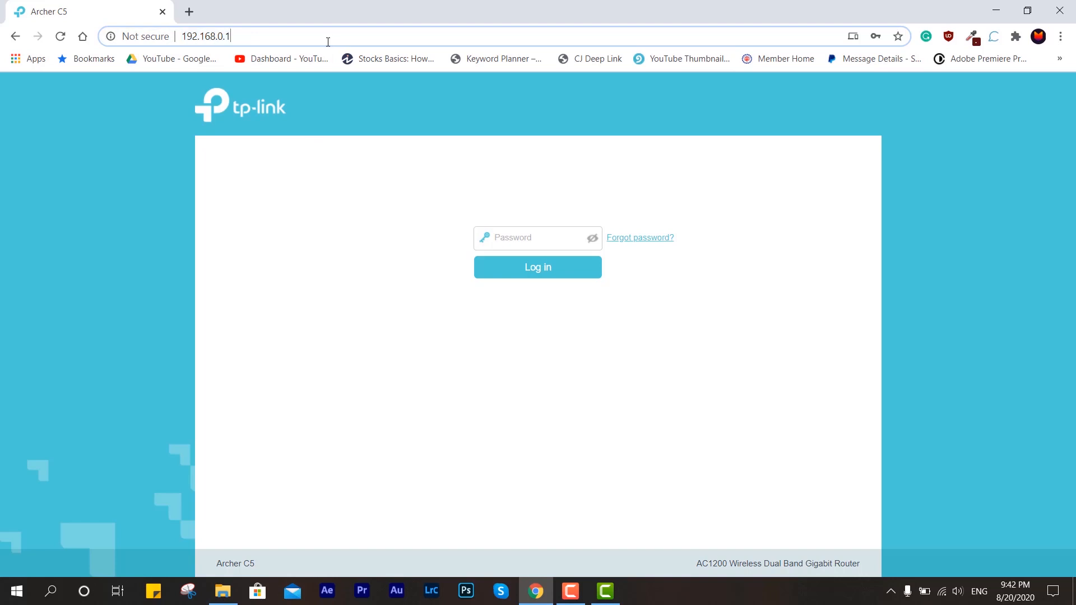
{"action": "left_click", "coordinate": [538, 238]}
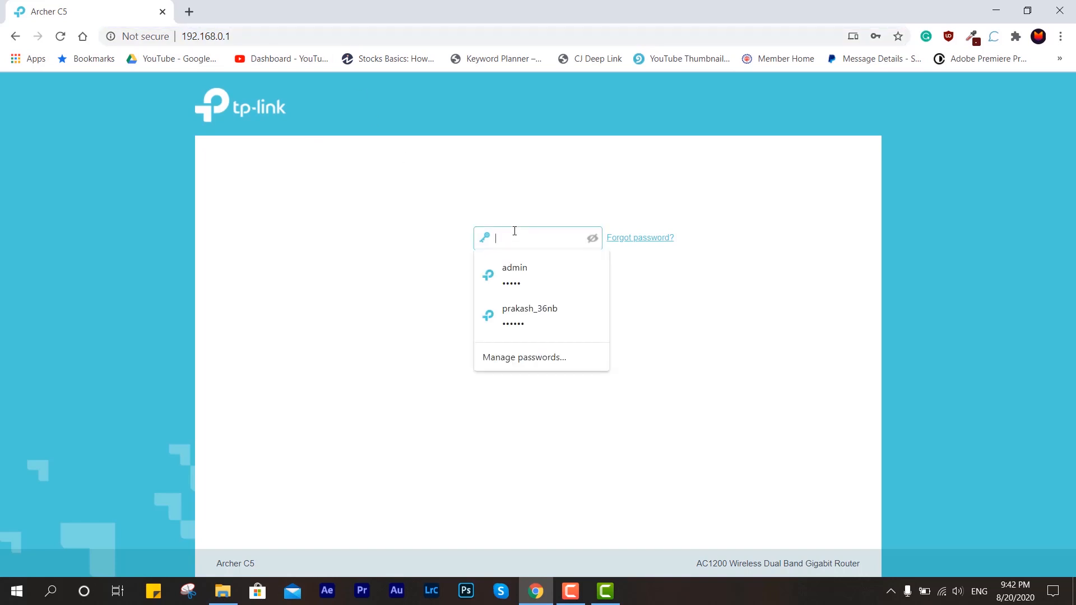
{"action": "left_click", "coordinate": [515, 267]}
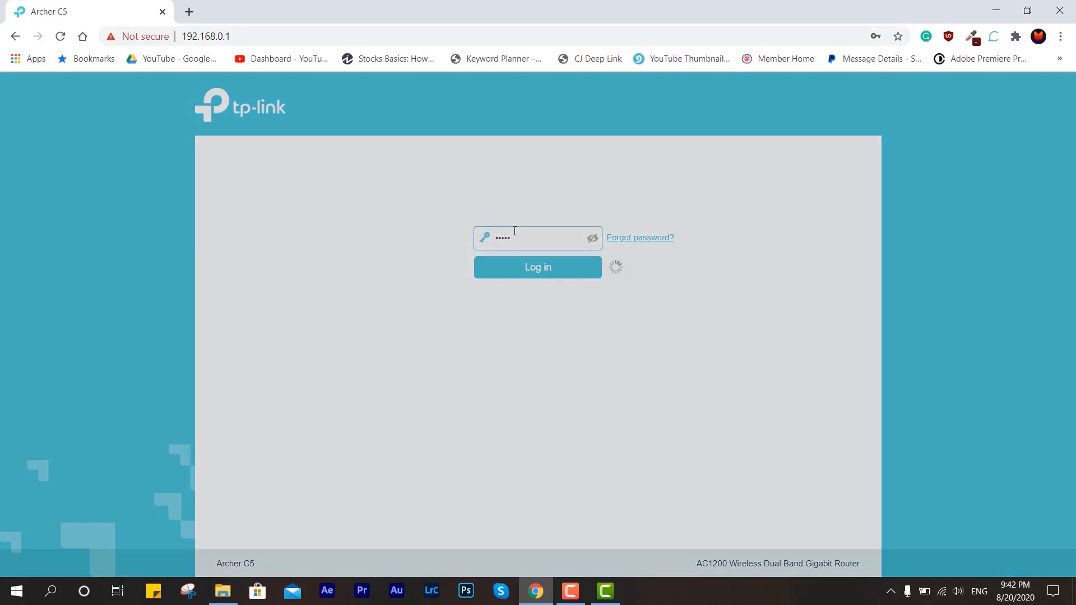
{"action": "left_click", "coordinate": [539, 267]}
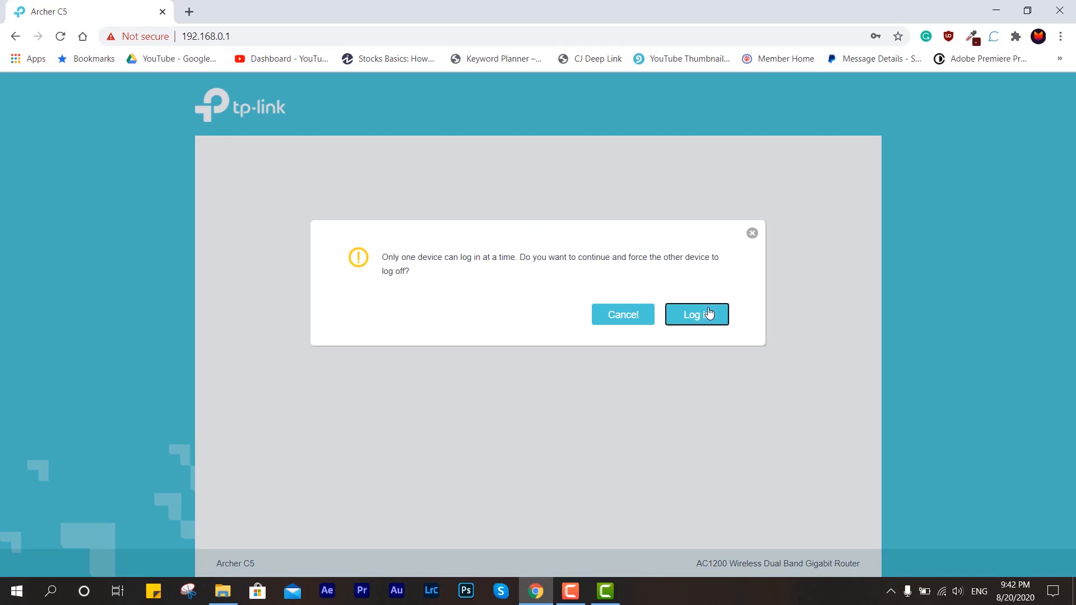
{"action": "left_click", "coordinate": [698, 314]}
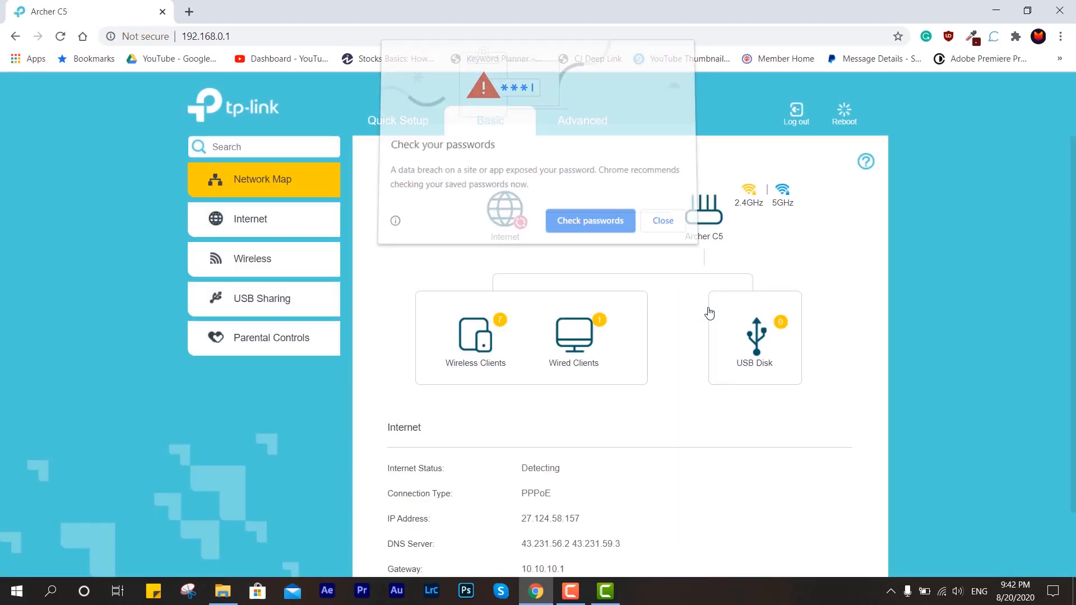
{"action": "left_click", "coordinate": [664, 220]}
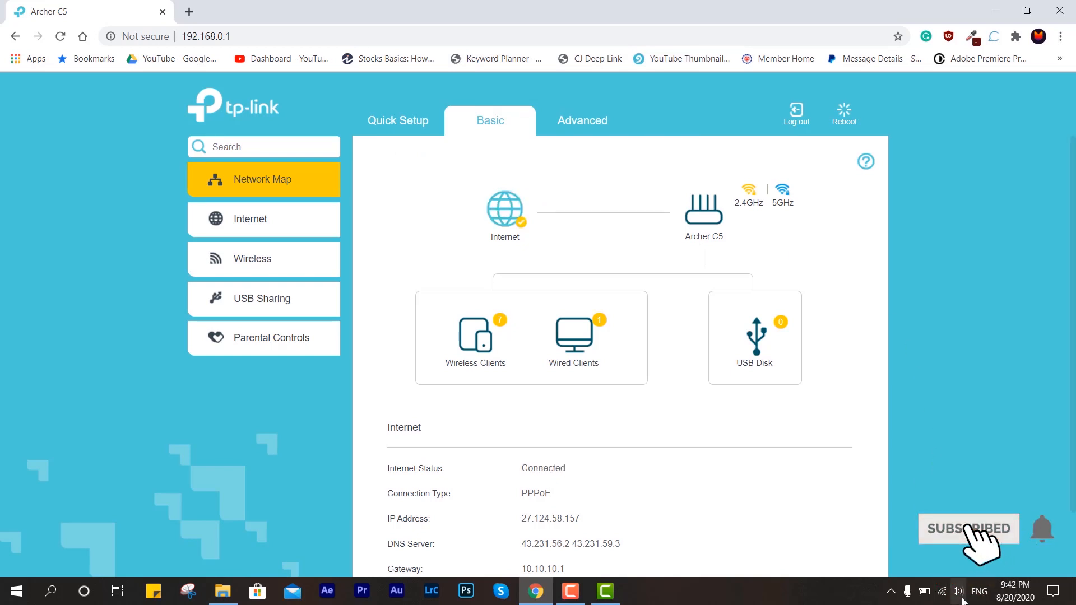
Step: Join the open Tenda_35D6E0 Wi-Fi network and reload 192.168.0.1 to reach the Tenda login
{"action": "left_click", "coordinate": [942, 592]}
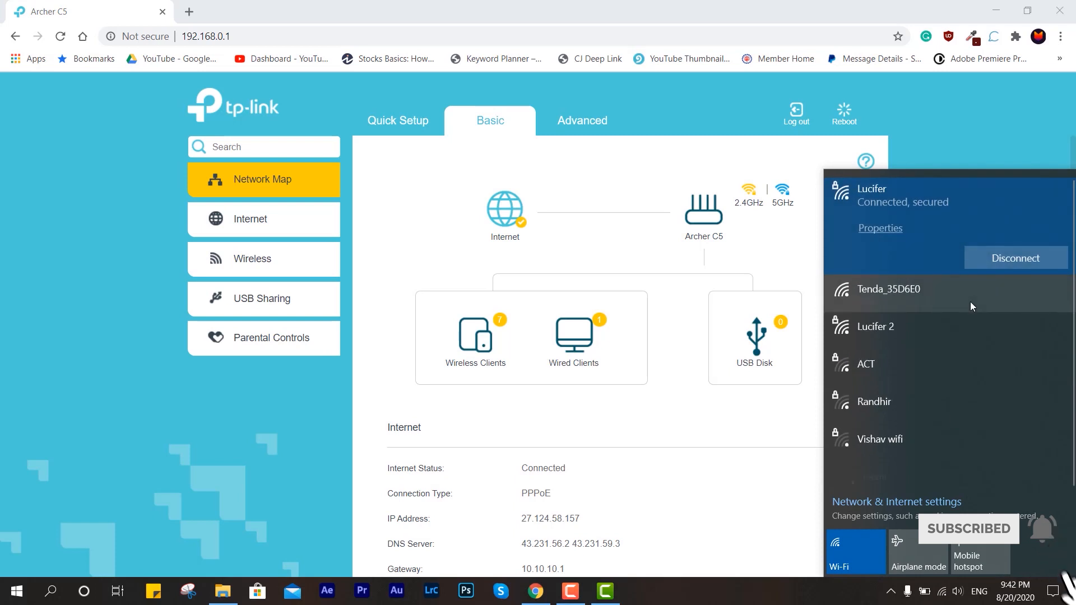
{"action": "left_click", "coordinate": [910, 289]}
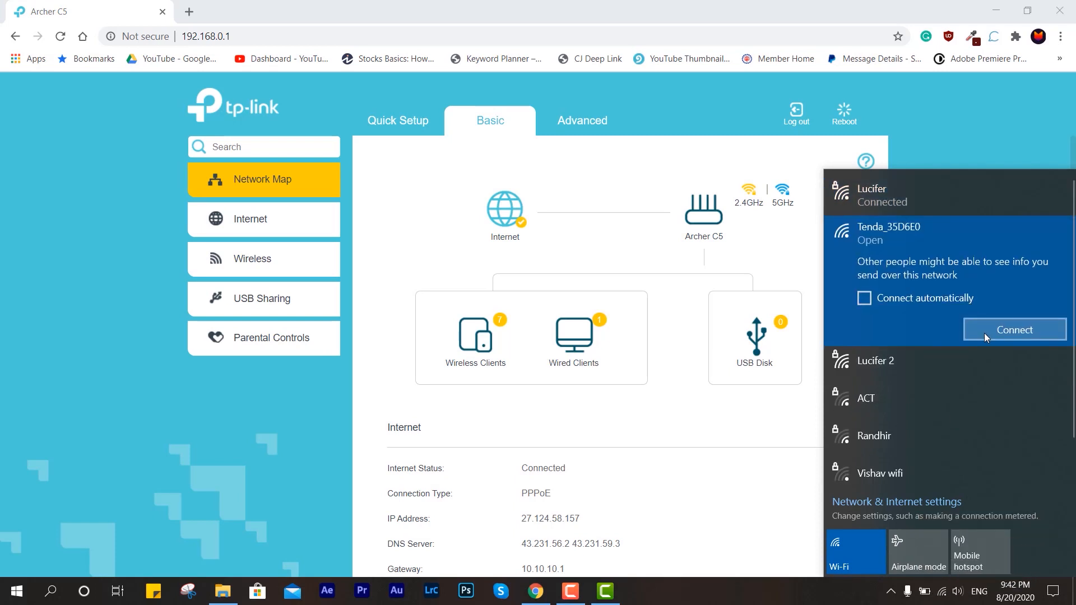
{"action": "left_click", "coordinate": [1015, 330]}
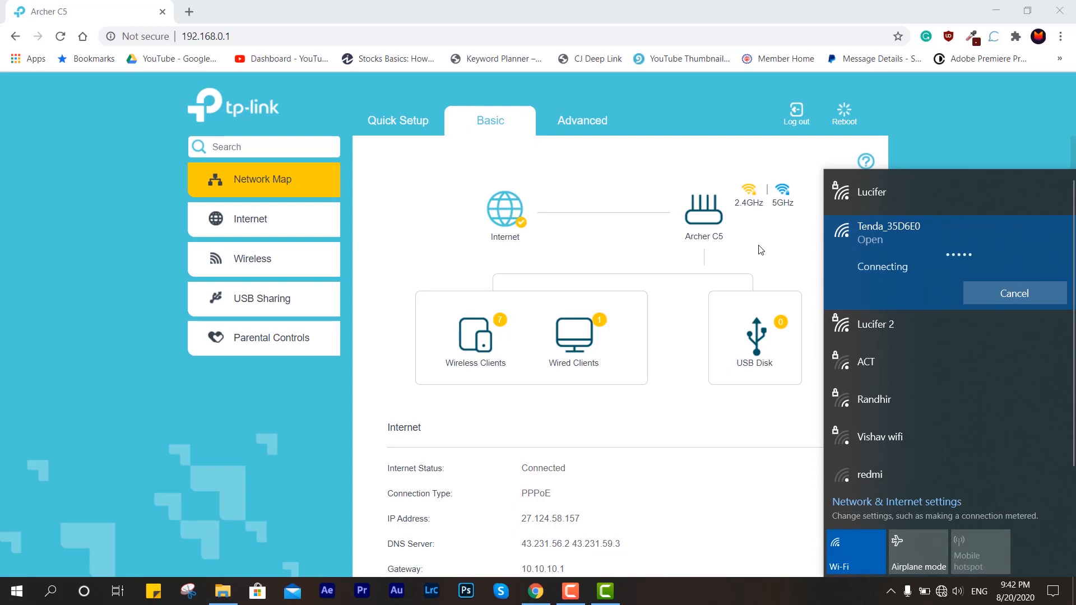
{"action": "mouse_move", "coordinate": [262, 7]}
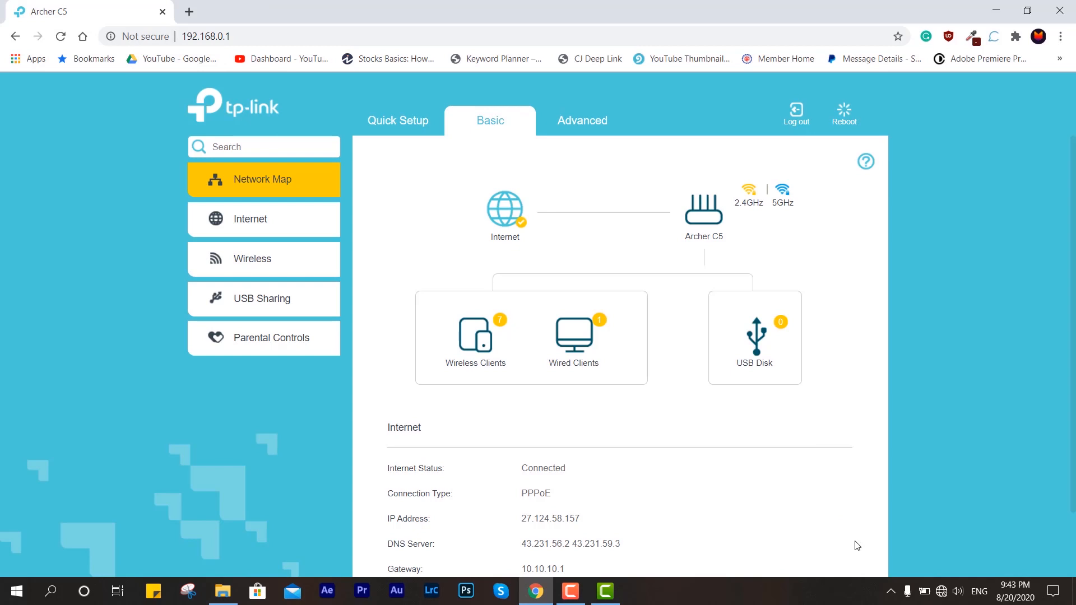
{"action": "left_click", "coordinate": [942, 592]}
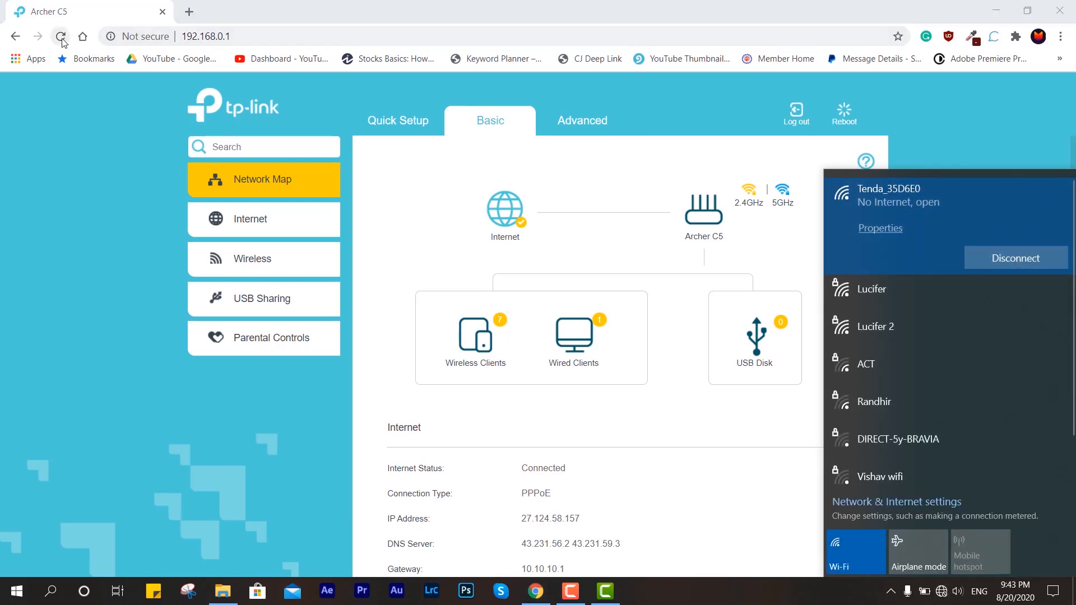
{"action": "left_click", "coordinate": [61, 36]}
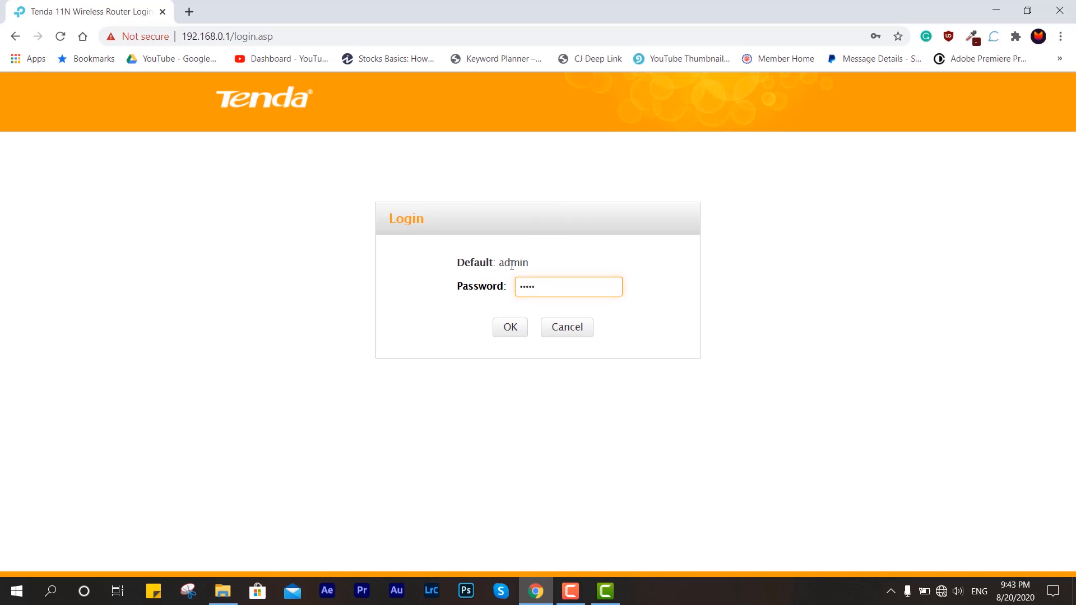
Step: Log in, check Wireless Extender is disabled under Advanced, then view the WAN status page
{"action": "left_click", "coordinate": [510, 327]}
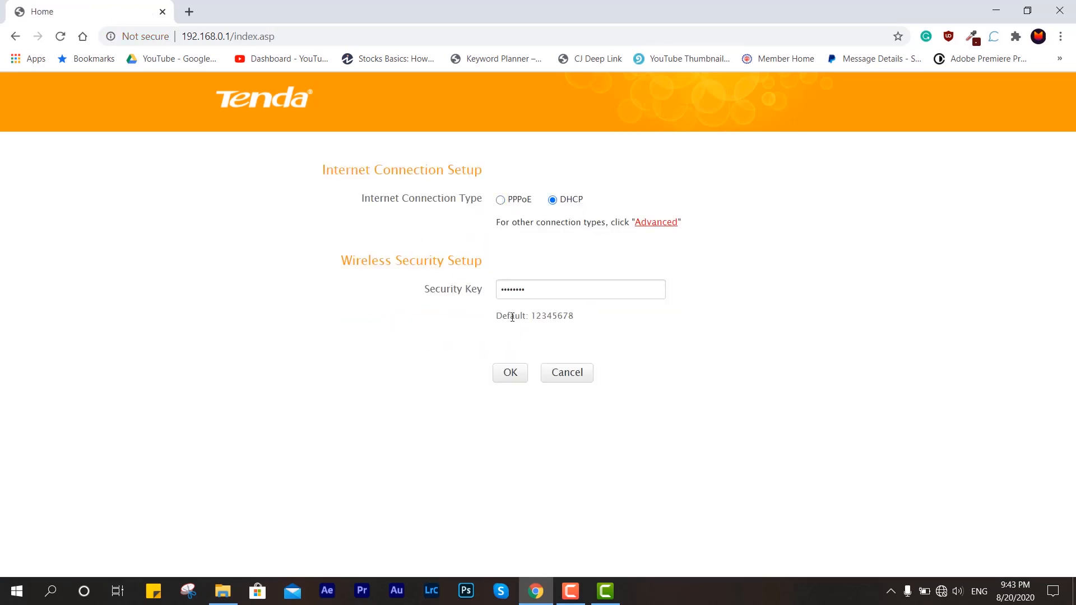
{"action": "left_click", "coordinate": [656, 222]}
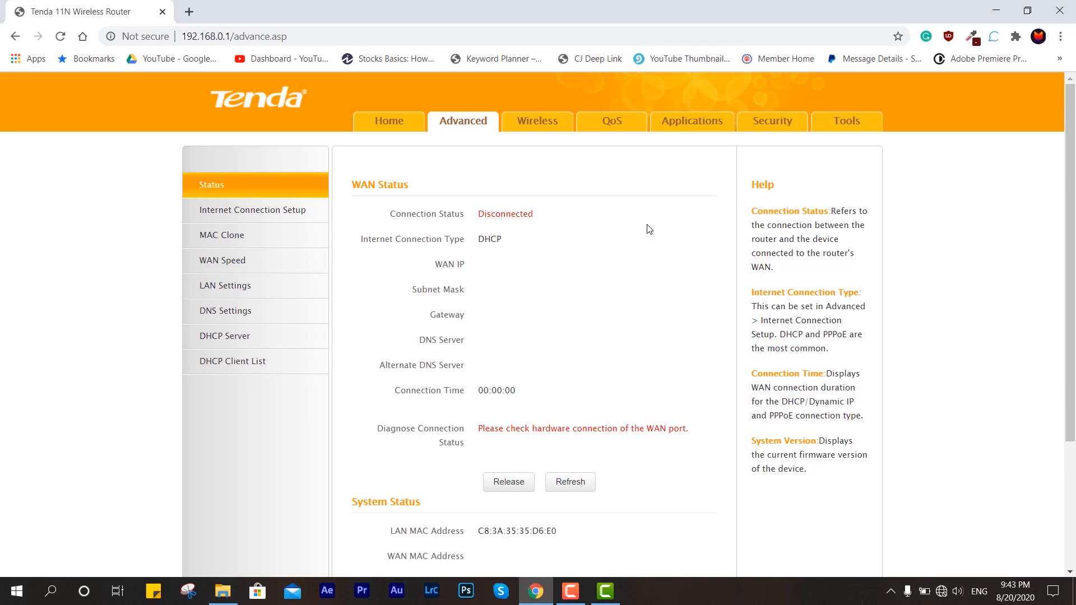
{"action": "left_click", "coordinate": [537, 121]}
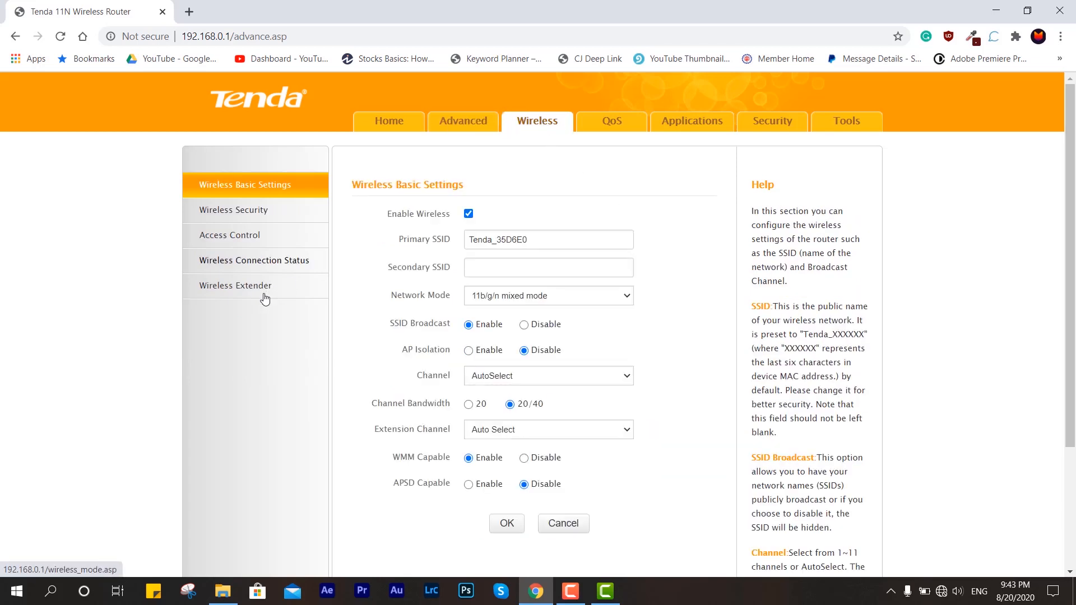
{"action": "left_click", "coordinate": [236, 286]}
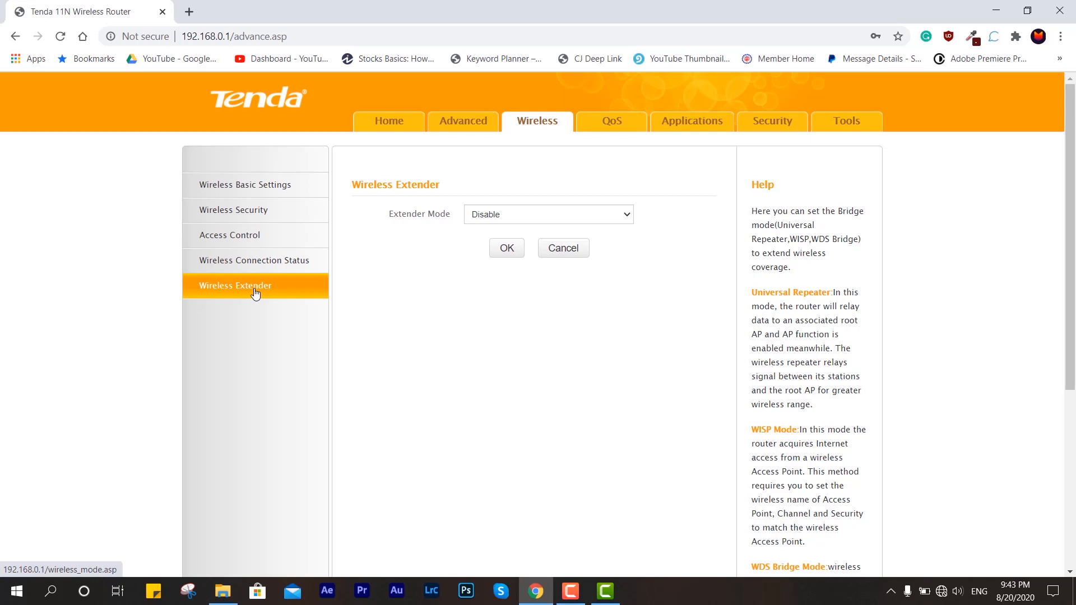
{"action": "mouse_move", "coordinate": [347, 269]}
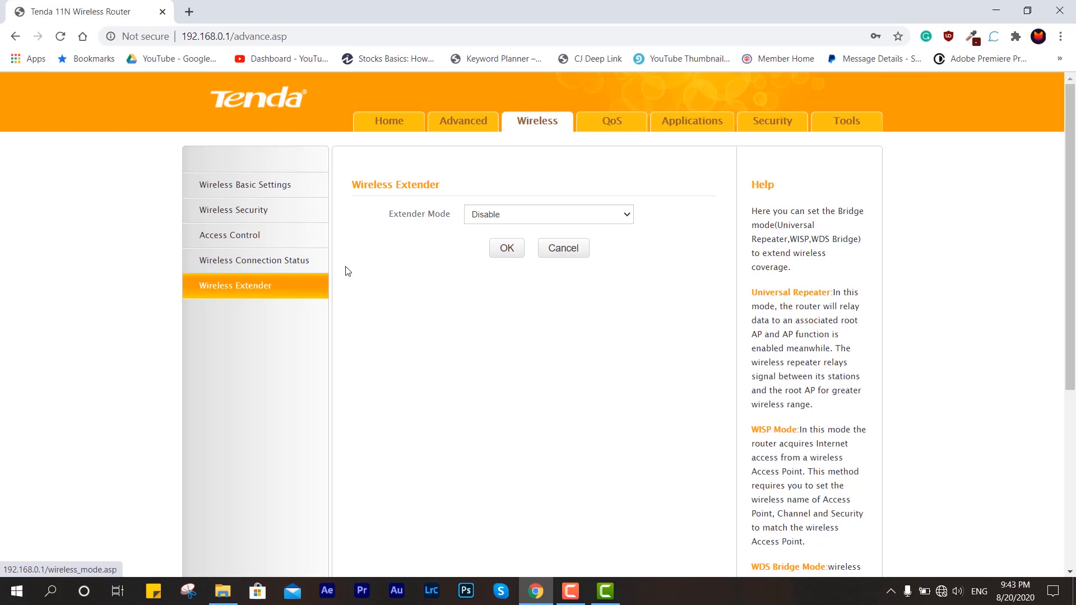
{"action": "left_click", "coordinate": [463, 122]}
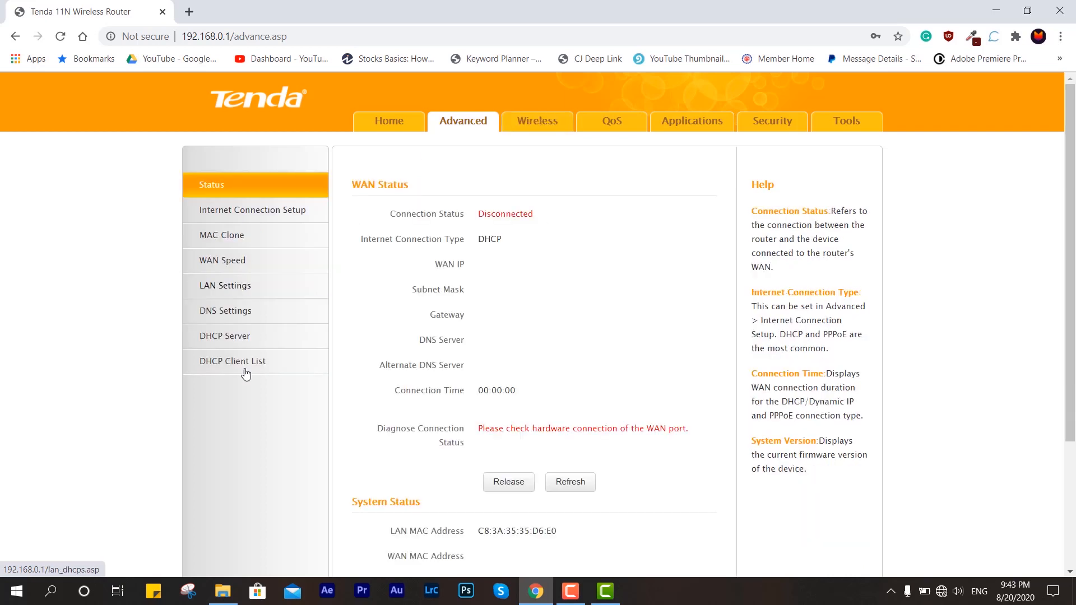
{"action": "mouse_move", "coordinate": [284, 262]}
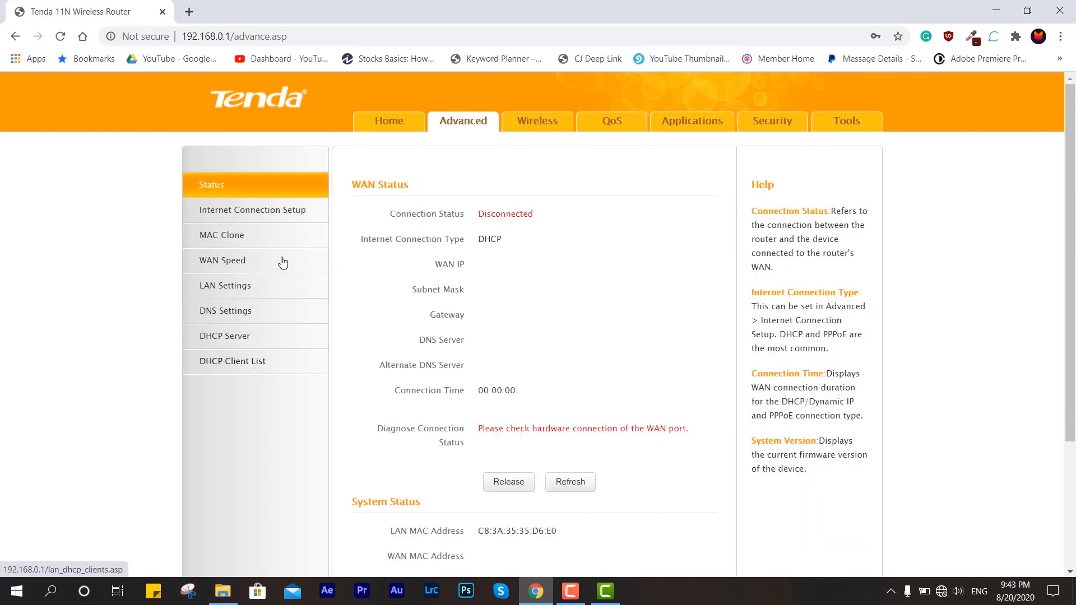
Step: In LAN Settings change the router's IP address to 192.168.1.1 and confirm the change
{"action": "left_click", "coordinate": [225, 286]}
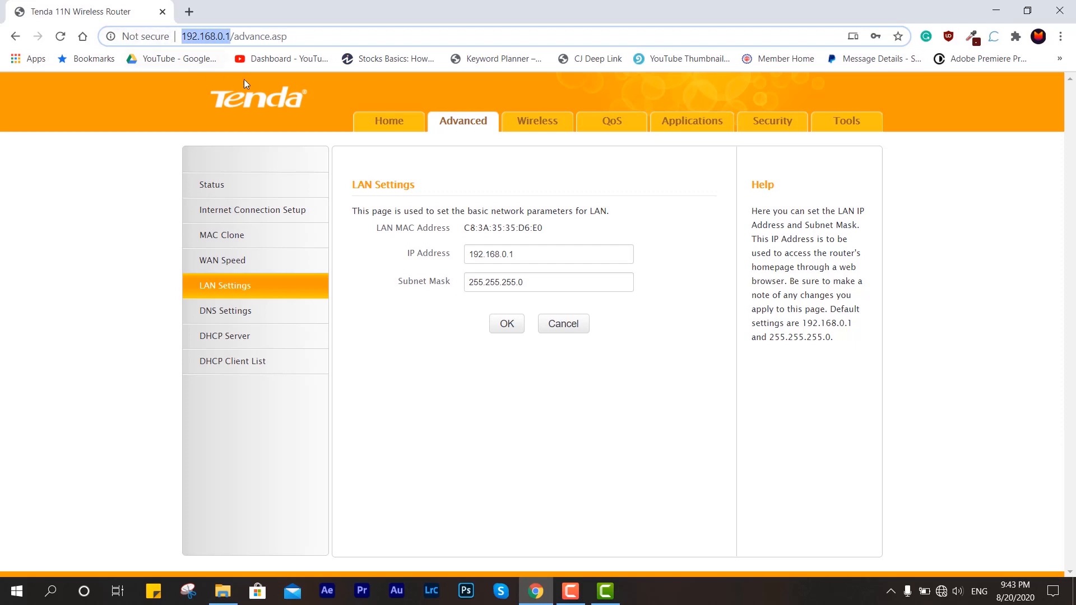
{"action": "mouse_move", "coordinate": [424, 153]}
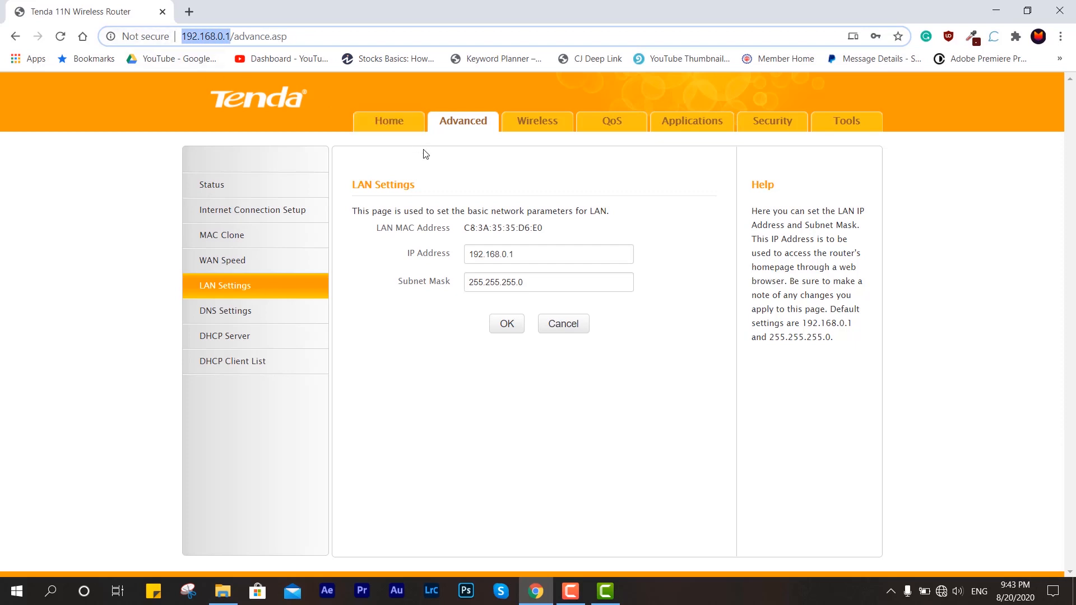
{"action": "left_click", "coordinate": [546, 254]}
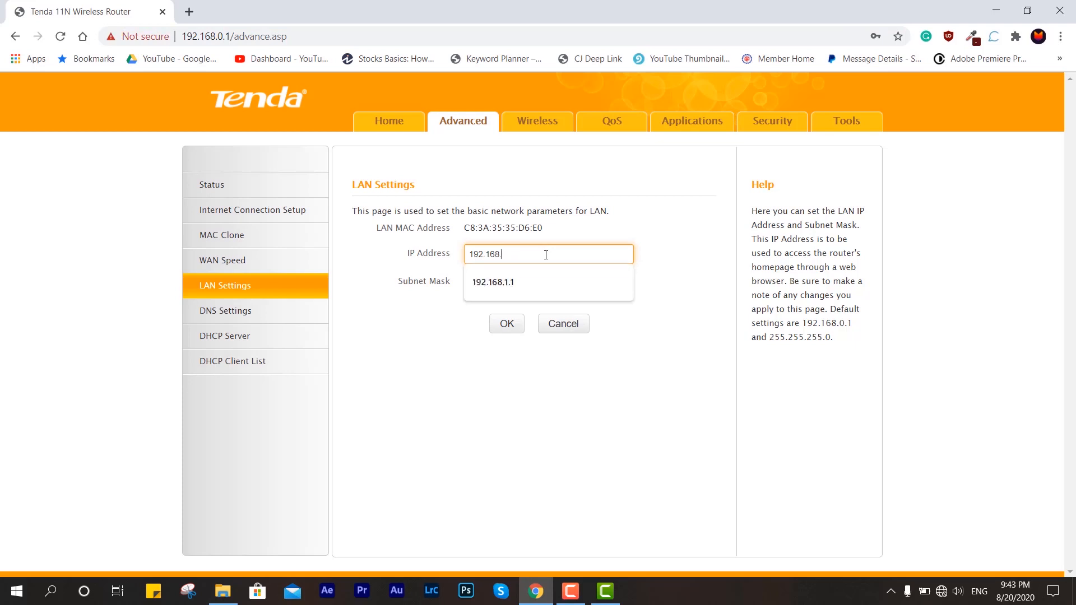
{"action": "left_click", "coordinate": [493, 283]}
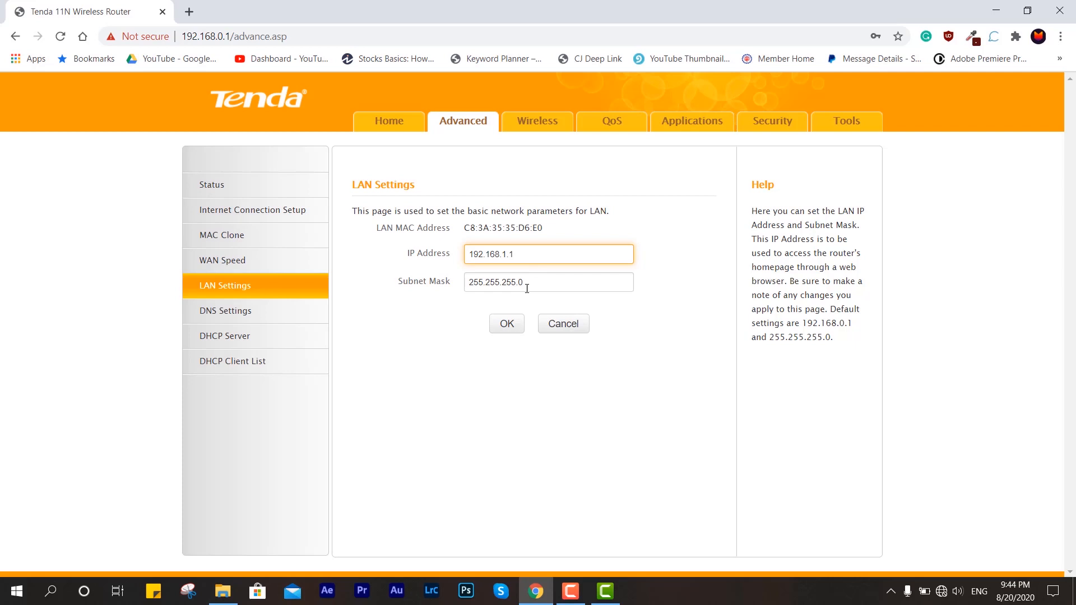
{"action": "left_click", "coordinate": [507, 323]}
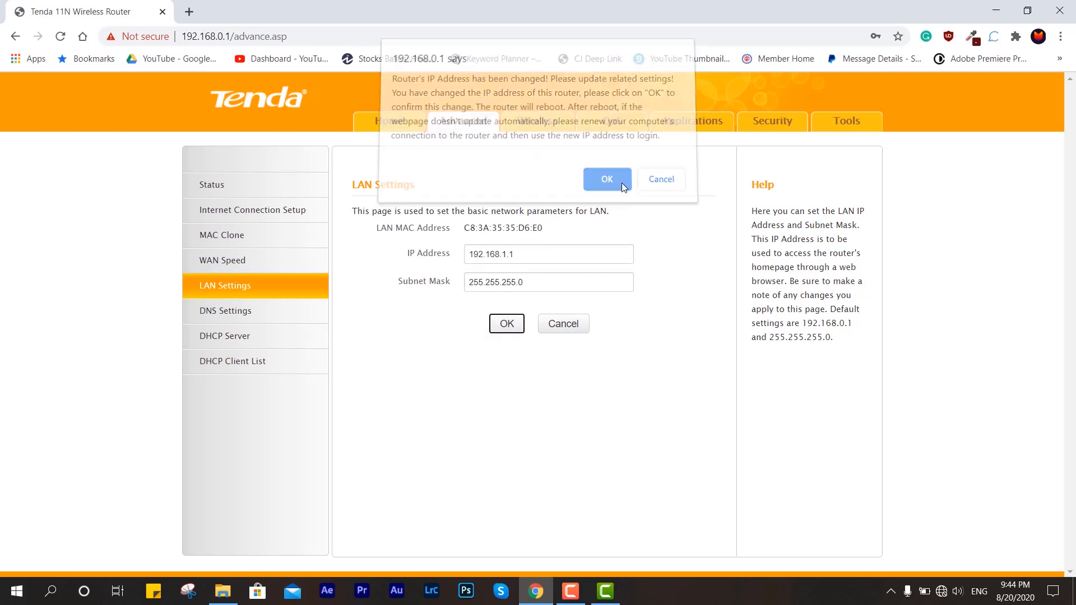
{"action": "left_click", "coordinate": [606, 178]}
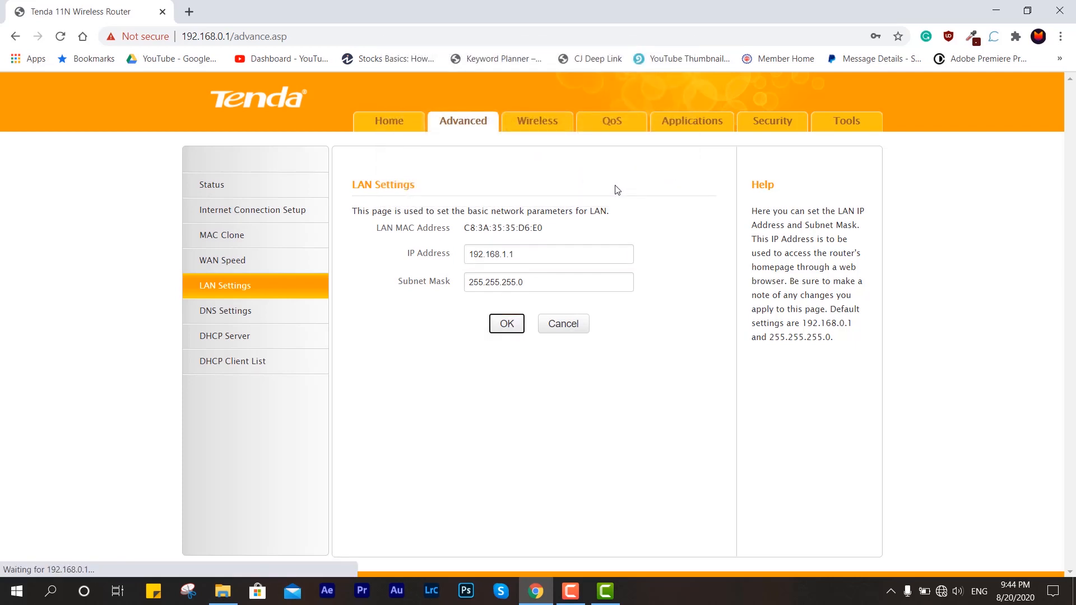
{"action": "left_click", "coordinate": [506, 323]}
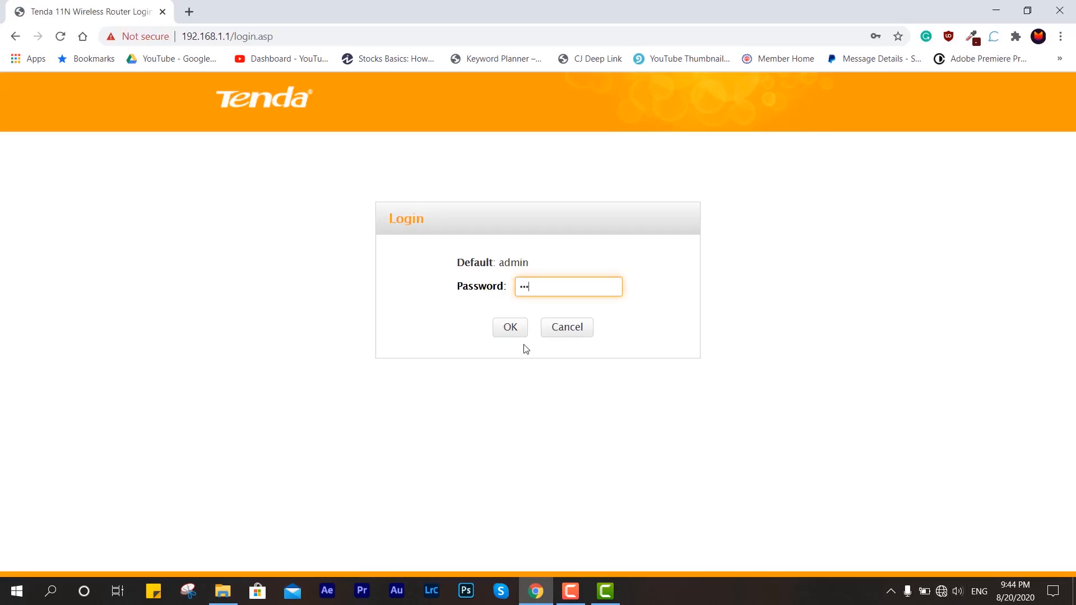
Step: Log in at 192.168.1.1, verify the LAN address in Advanced settings, and move to Wireless
{"action": "left_click", "coordinate": [510, 327]}
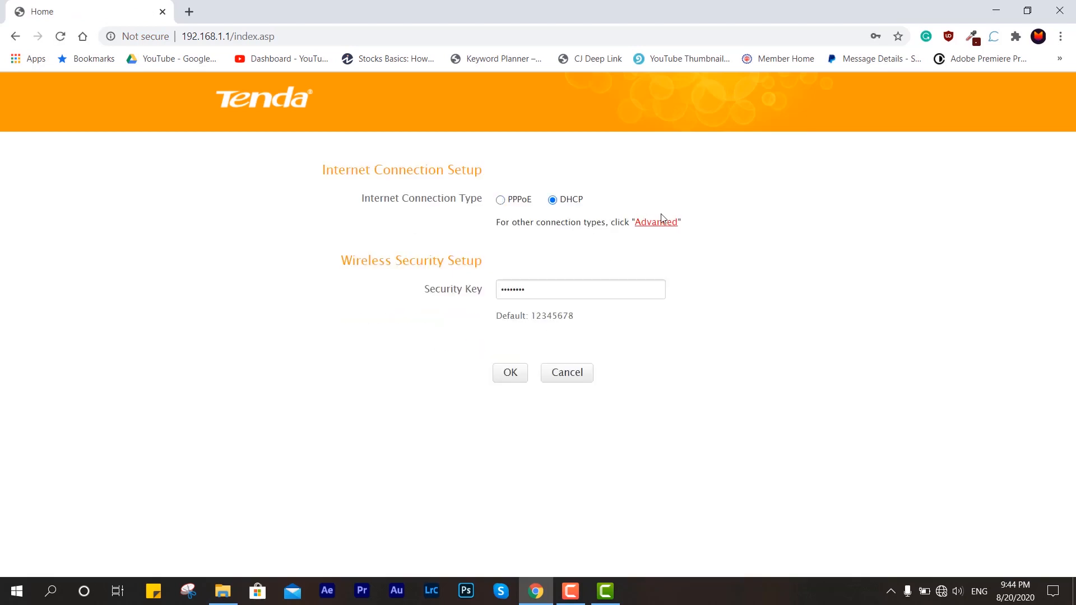
{"action": "left_click", "coordinate": [657, 222]}
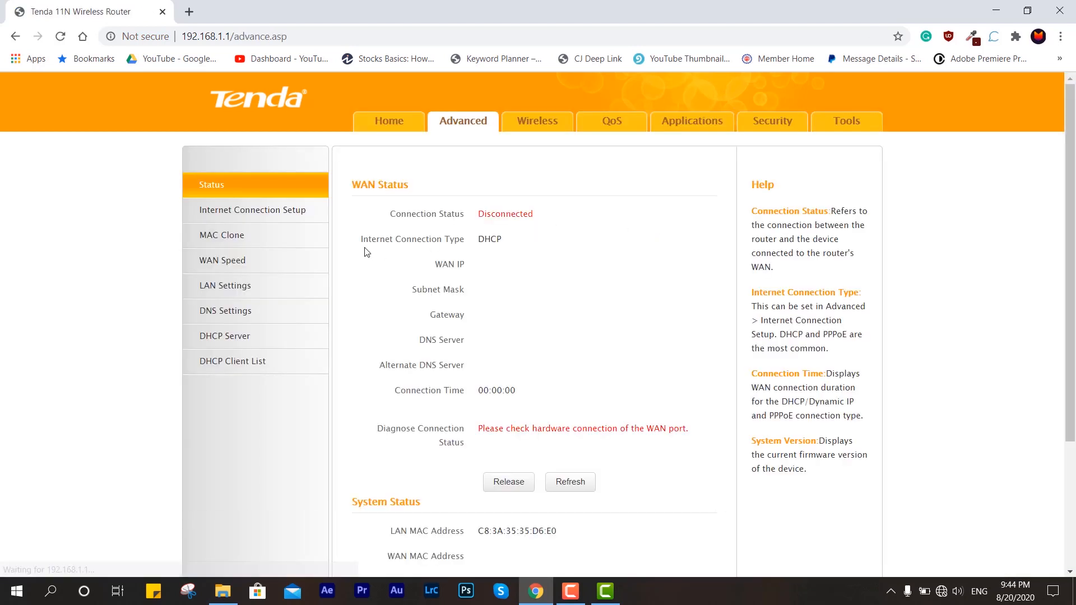
{"action": "left_click", "coordinate": [225, 311]}
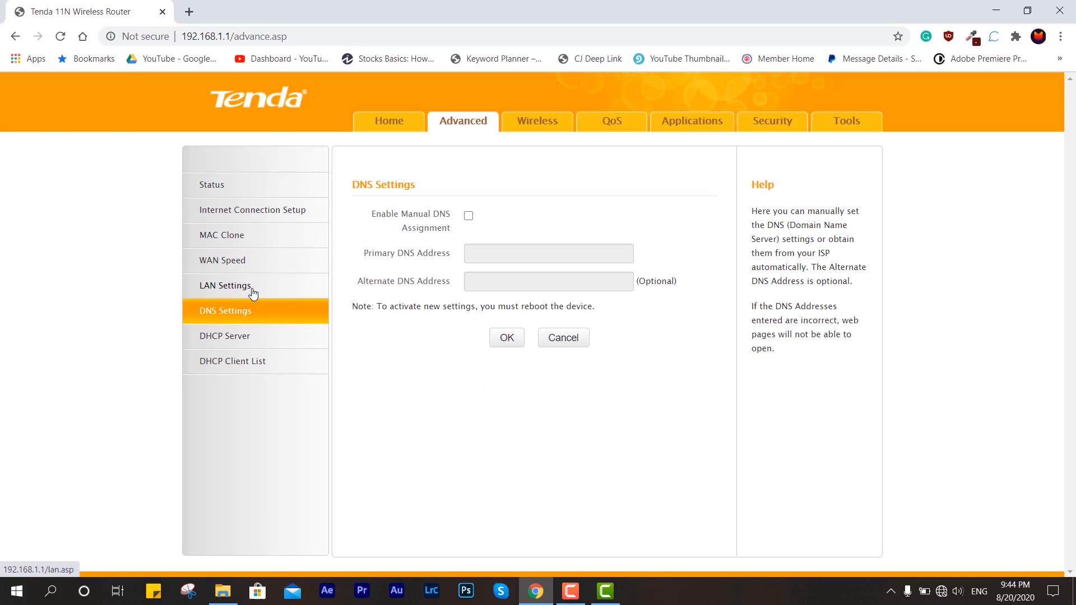
{"action": "left_click", "coordinate": [226, 286]}
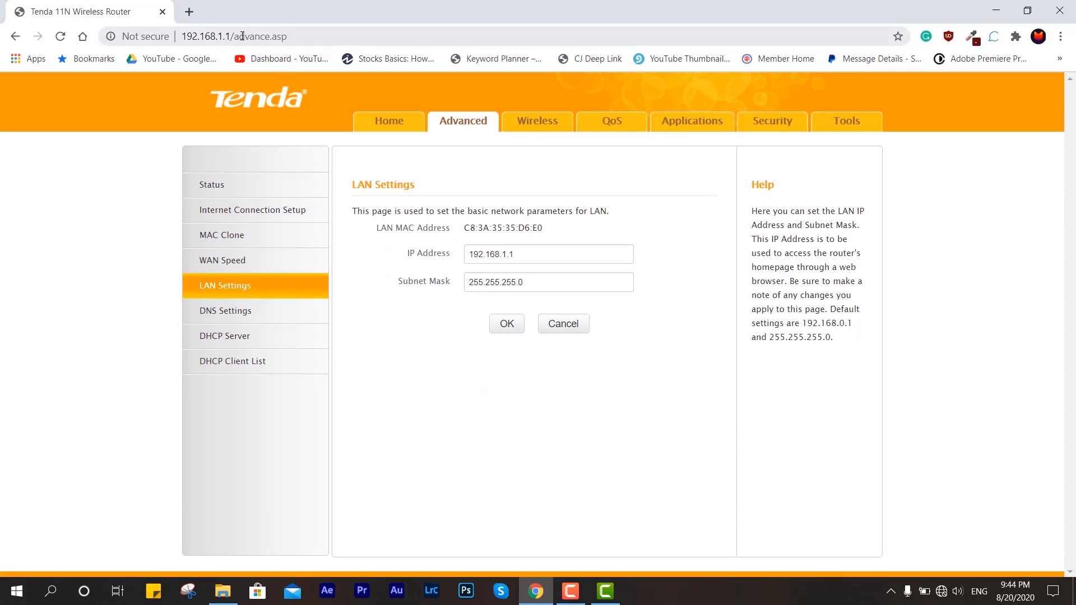
{"action": "left_click", "coordinate": [208, 36]}
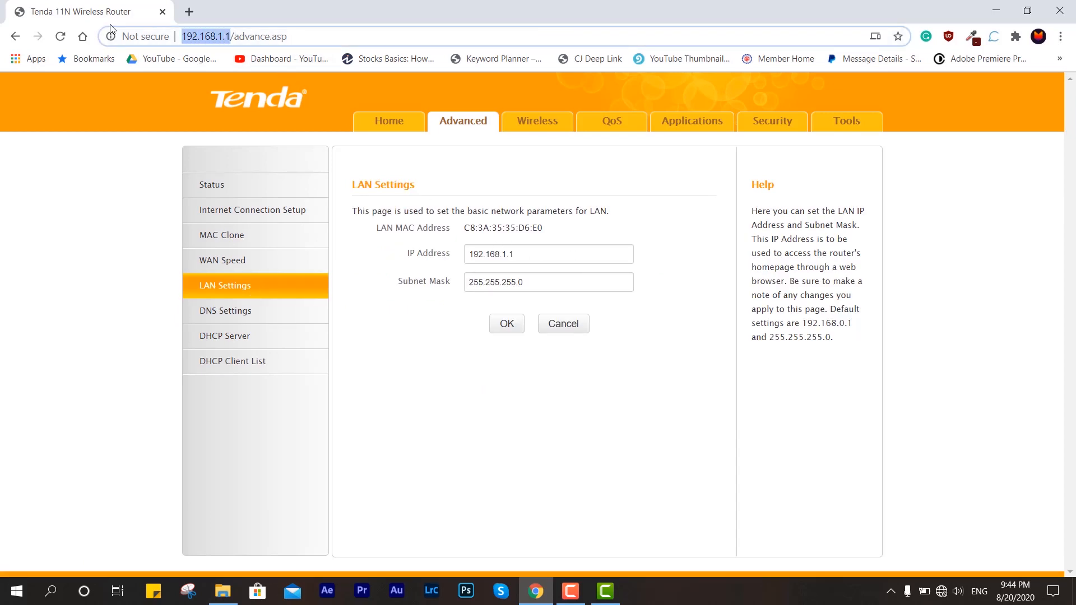
{"action": "left_click", "coordinate": [537, 122]}
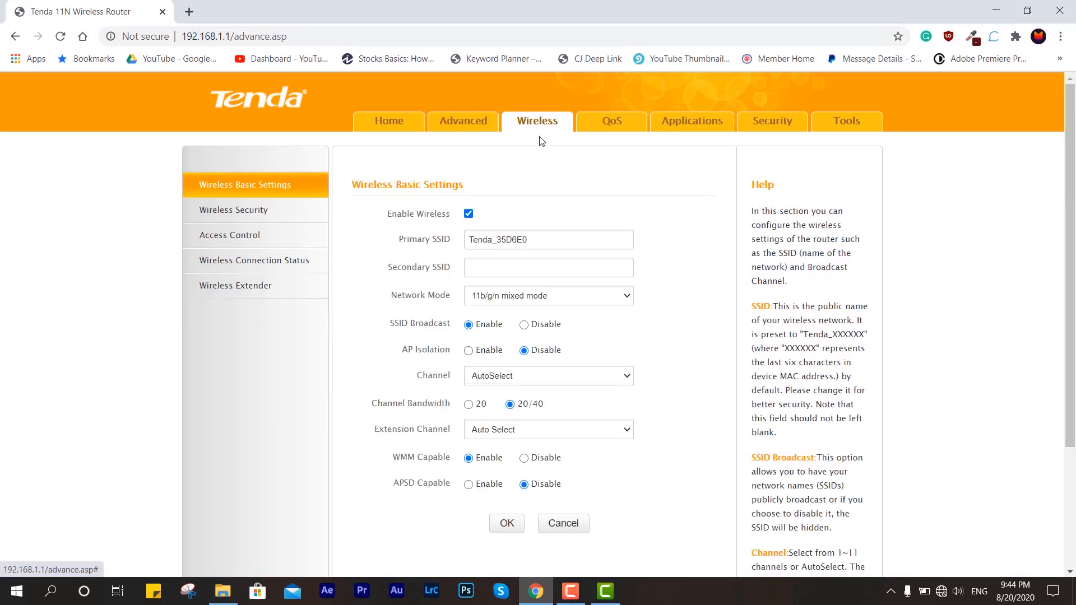
{"action": "left_click", "coordinate": [233, 209]}
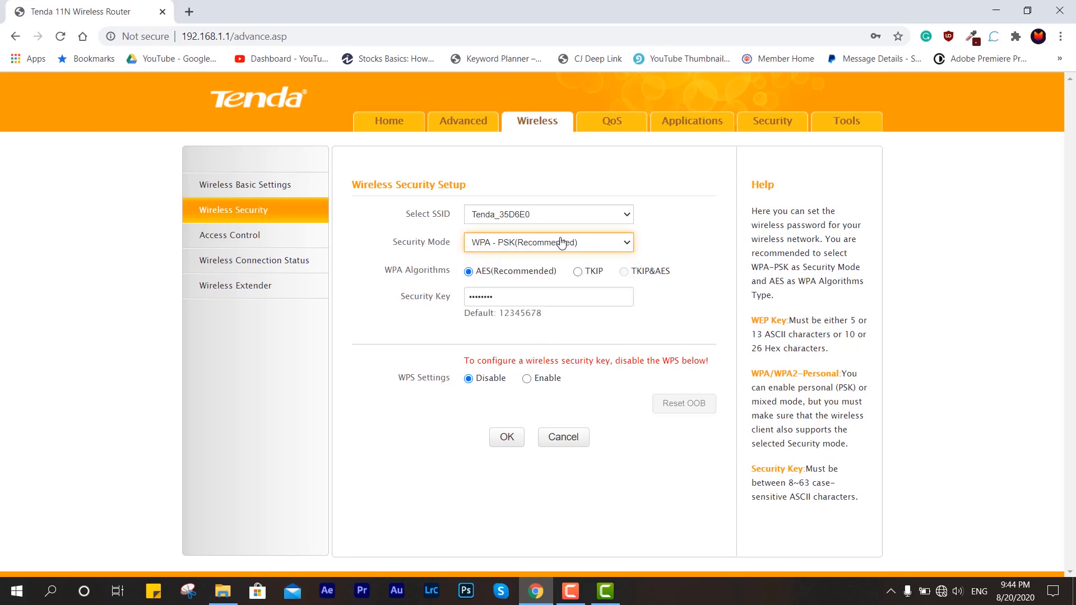
{"action": "left_click", "coordinate": [548, 242]}
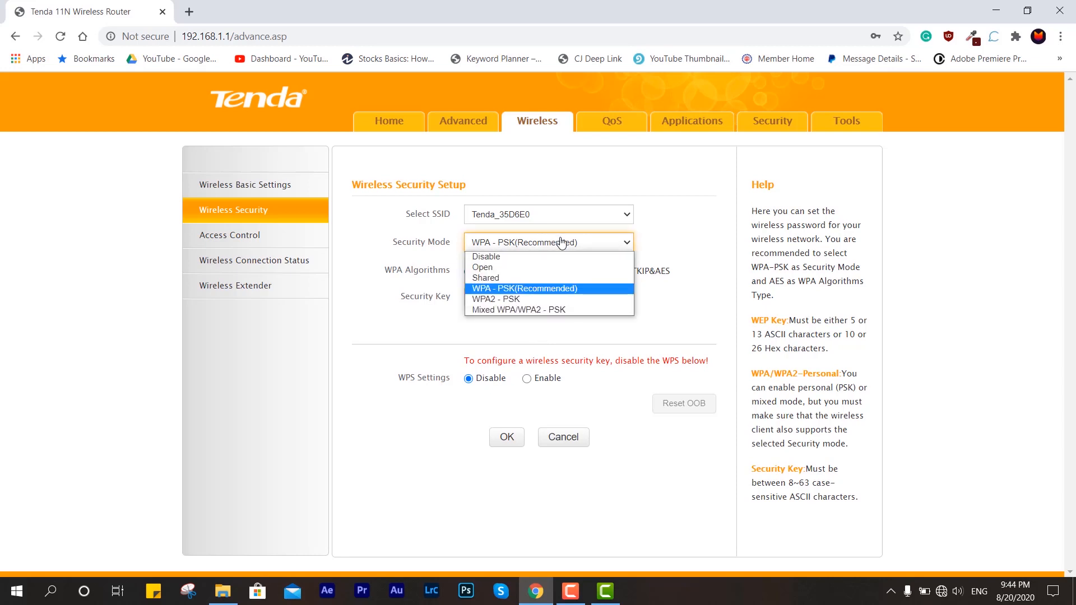
{"action": "left_click", "coordinate": [496, 299]}
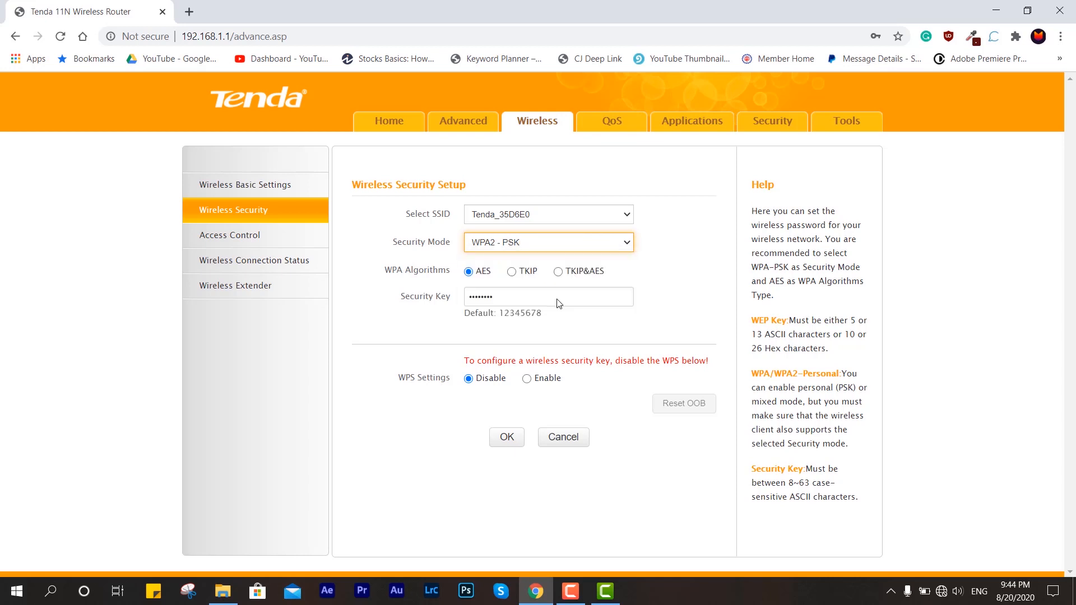
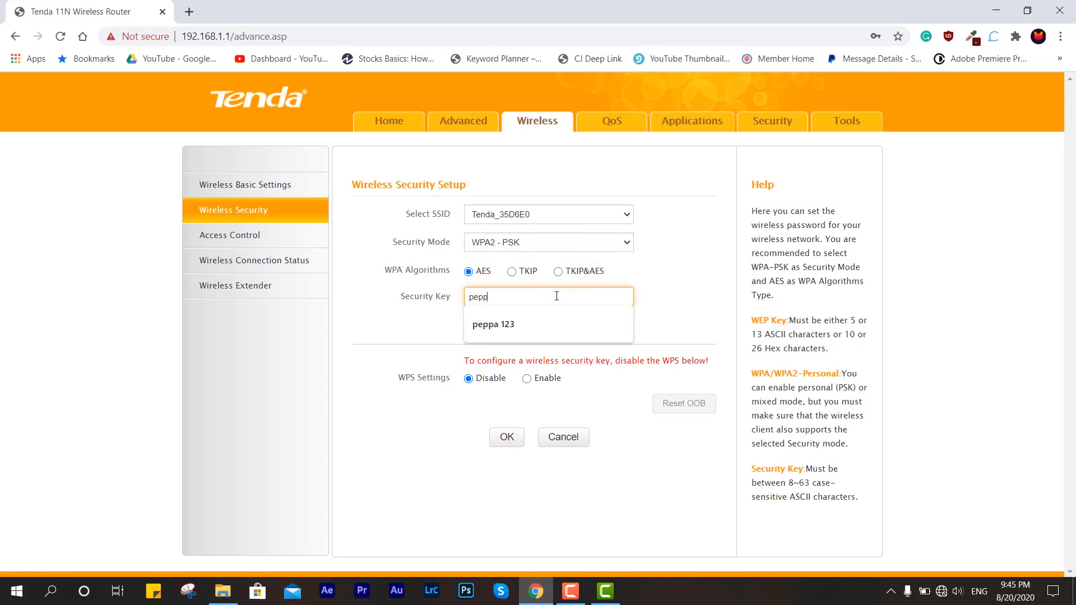
{"action": "left_click", "coordinate": [494, 324]}
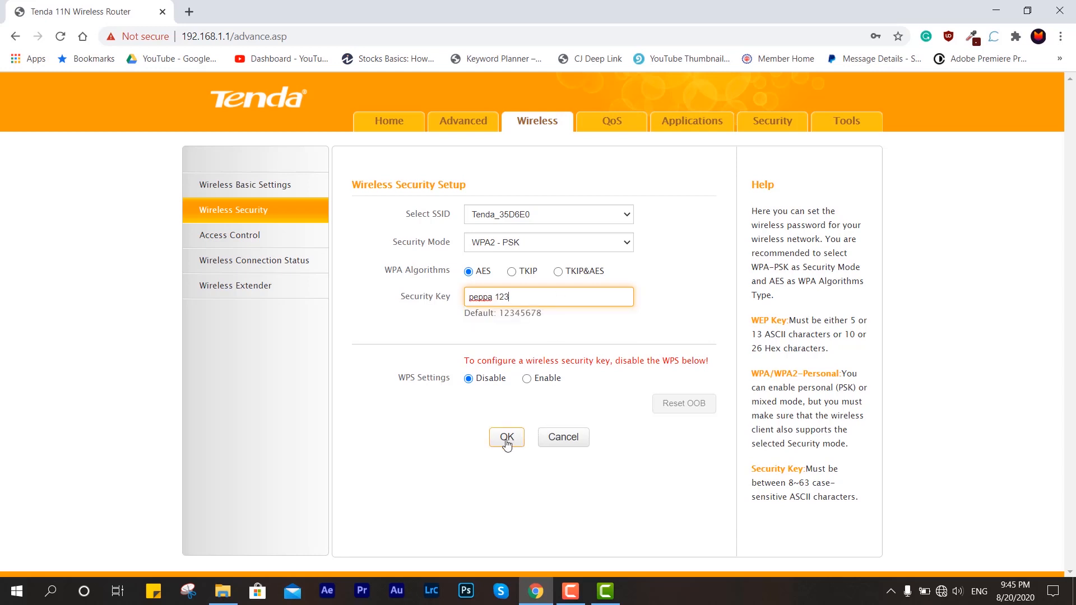
Step: Apply the new security settings, confirm the alert, and go to wireless connection status
{"action": "left_click", "coordinate": [505, 438]}
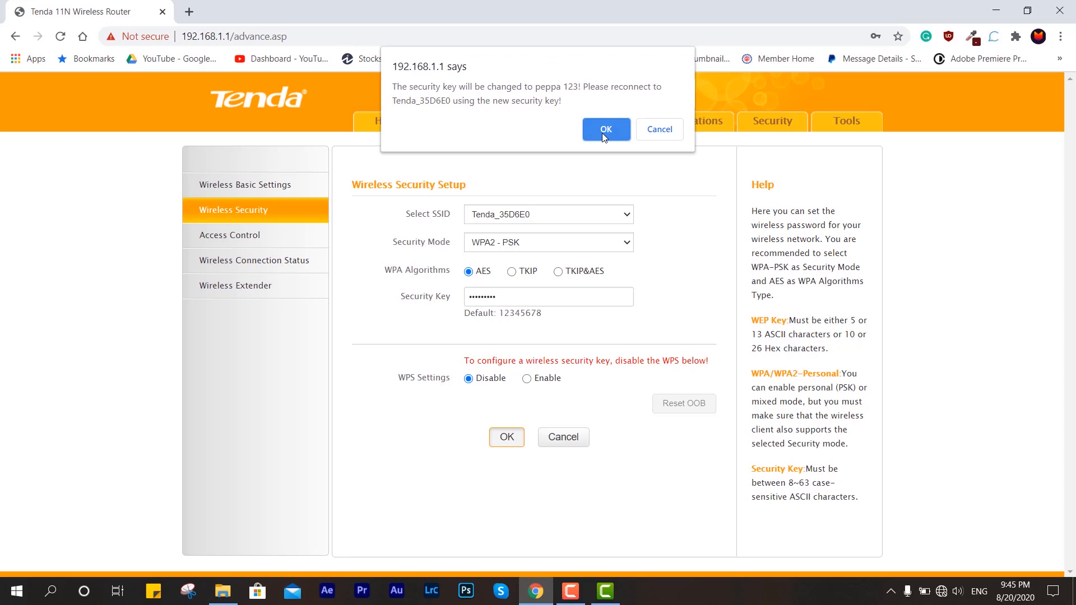
{"action": "left_click", "coordinate": [606, 130]}
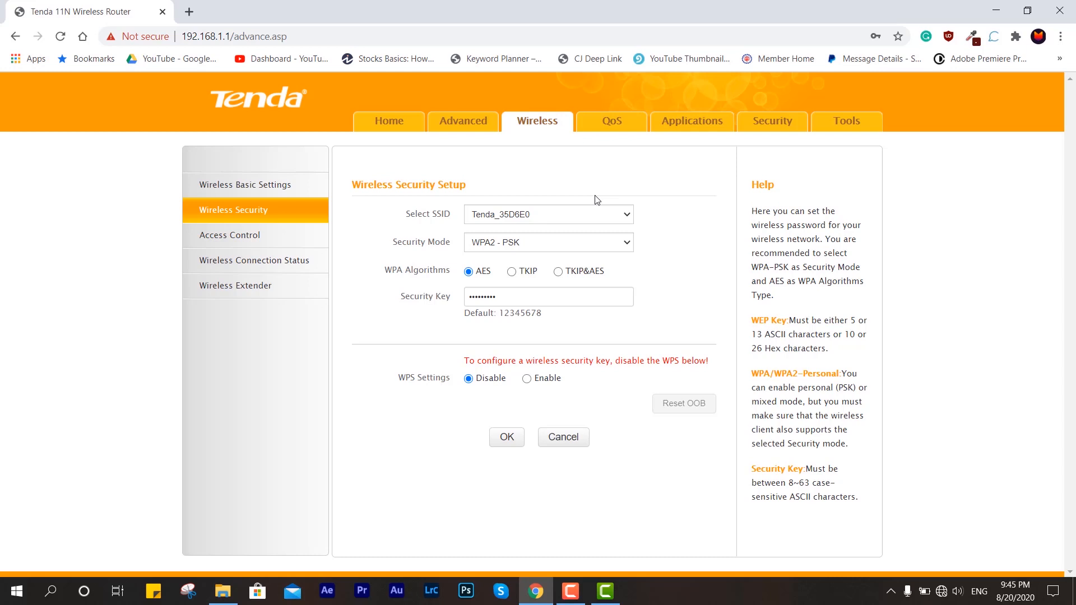
{"action": "mouse_move", "coordinate": [236, 287]}
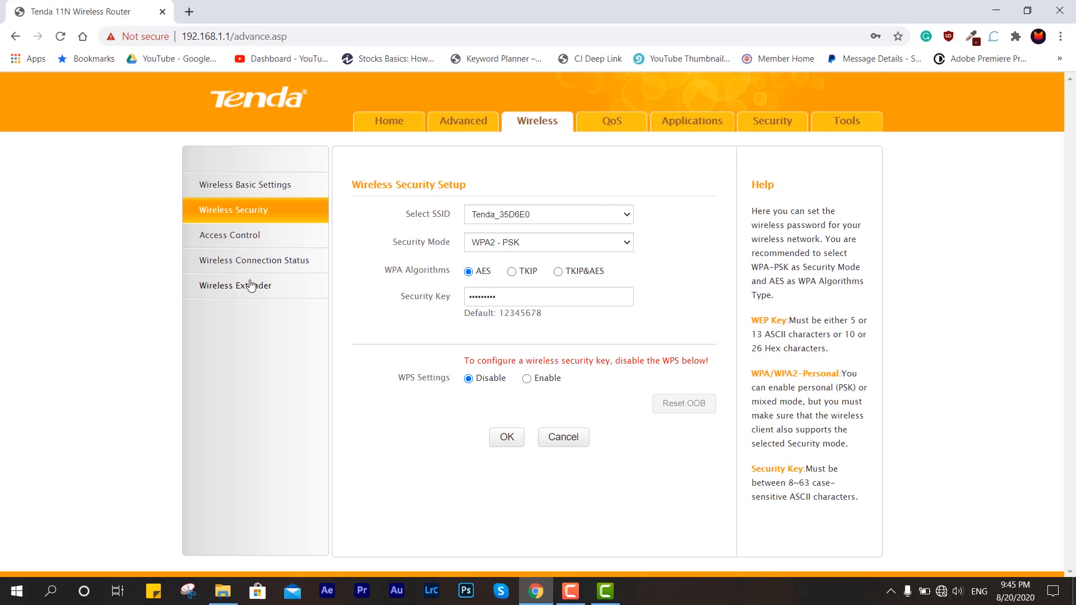
{"action": "left_click", "coordinate": [256, 260]}
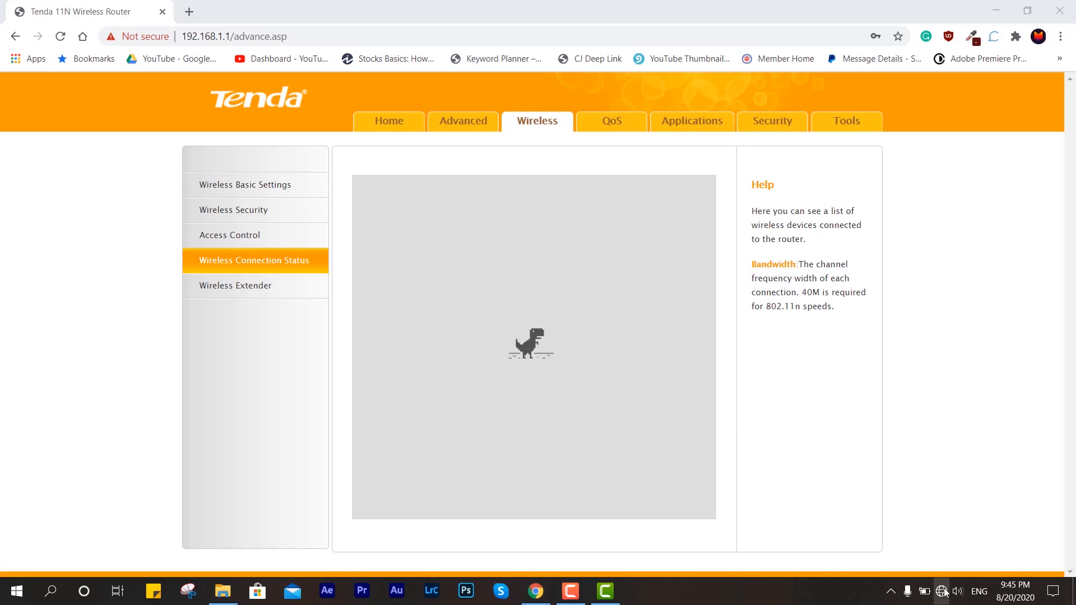
Step: Reconnect the laptop to Tenda_35D6E0 2 with the new security key from the Wi-Fi flyout
{"action": "left_click", "coordinate": [941, 592]}
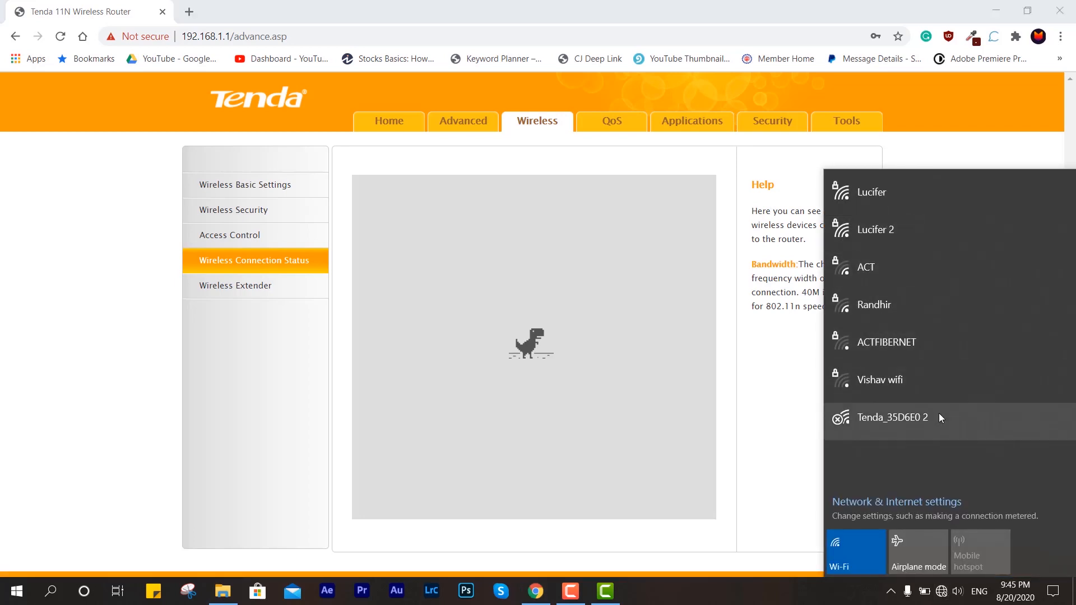
{"action": "left_click", "coordinate": [893, 417]}
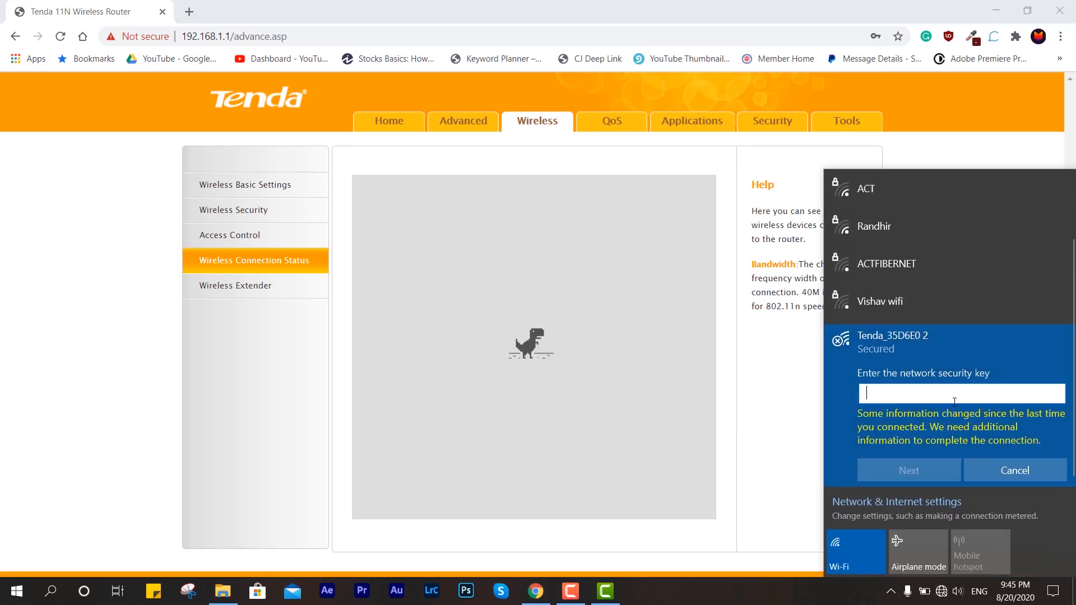
{"action": "type", "text": "••"}
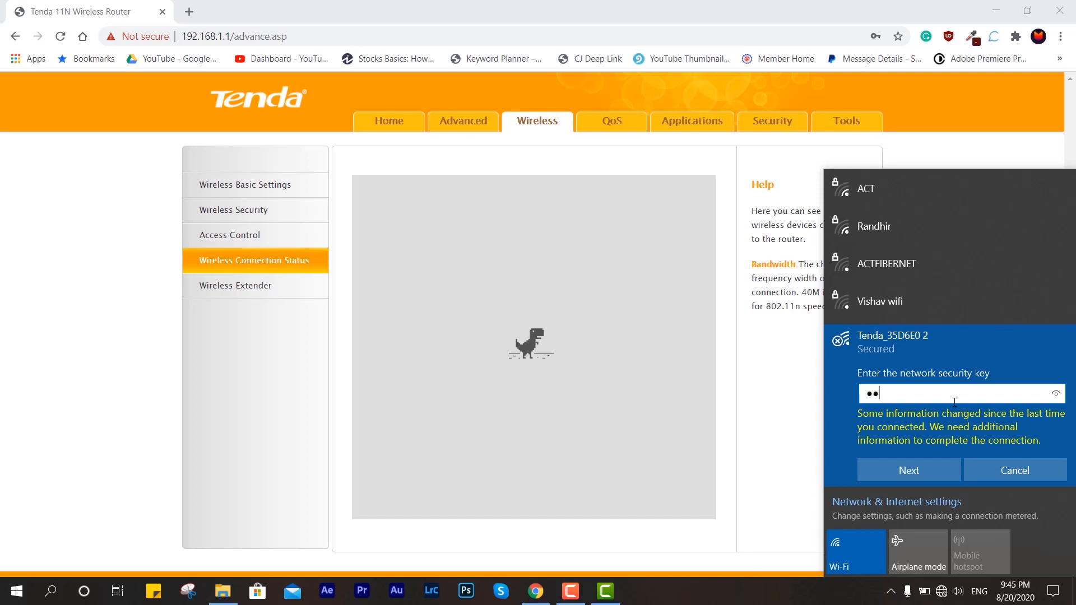
{"action": "left_click", "coordinate": [909, 470]}
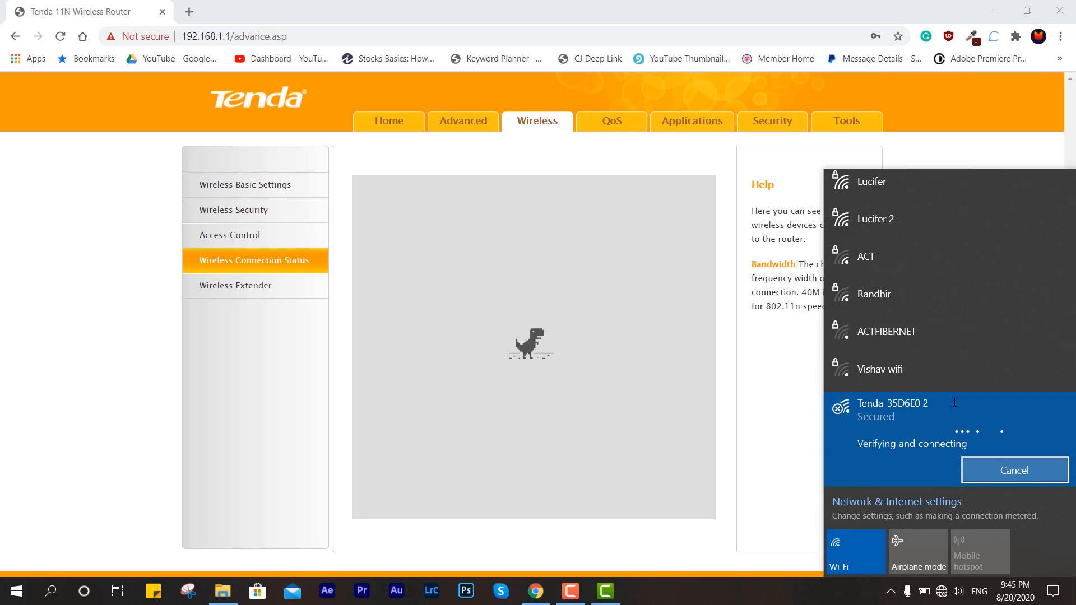
{"action": "mouse_move", "coordinate": [955, 405]}
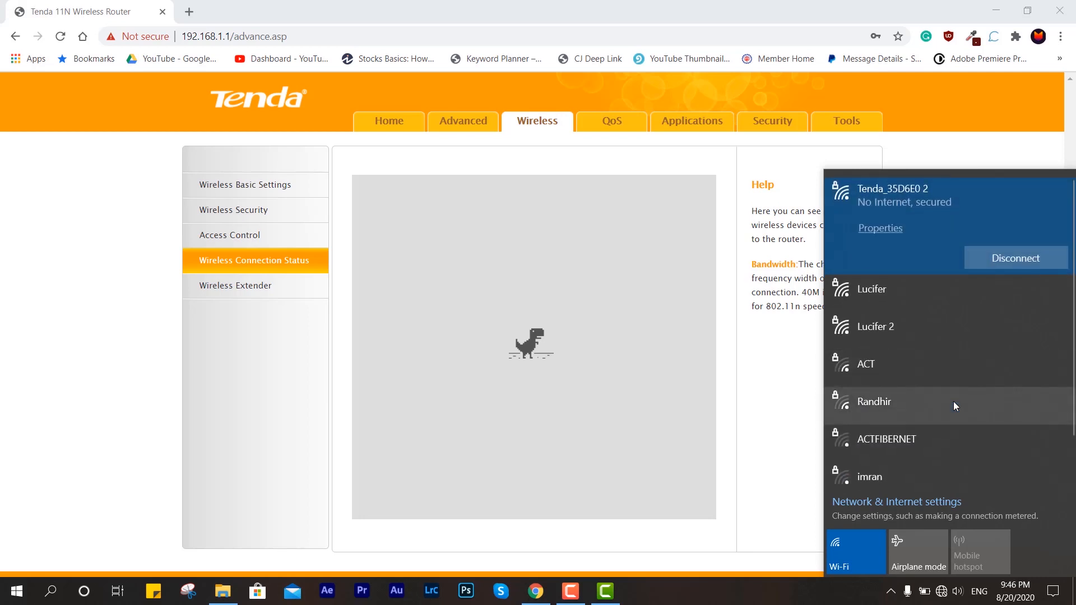
{"action": "mouse_move", "coordinate": [277, 188]}
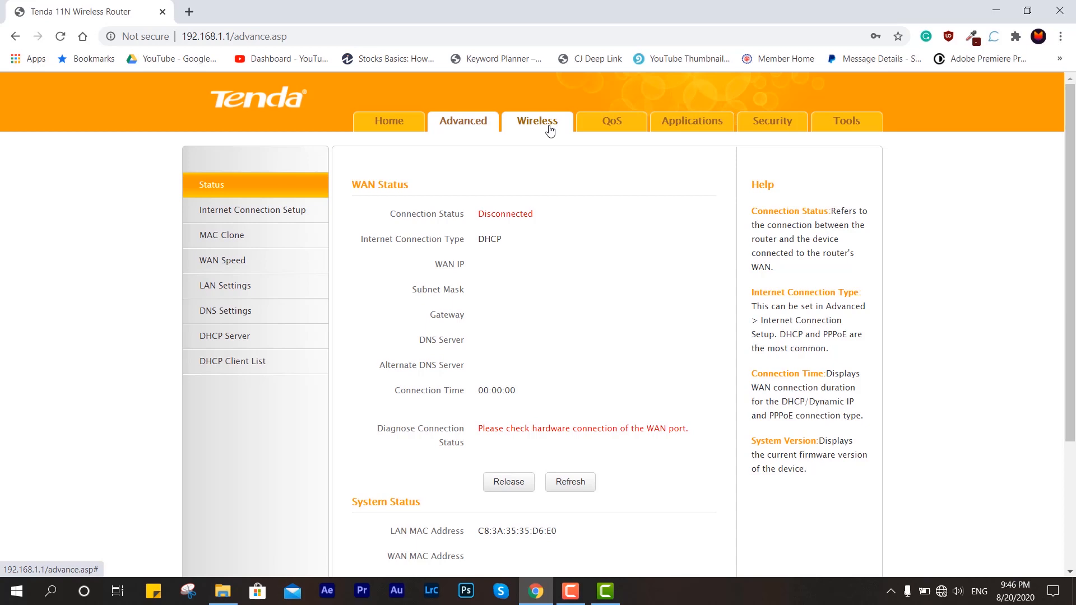
Step: In Wireless Extender settings set Extender Mode to WISP
{"action": "left_click", "coordinate": [538, 121]}
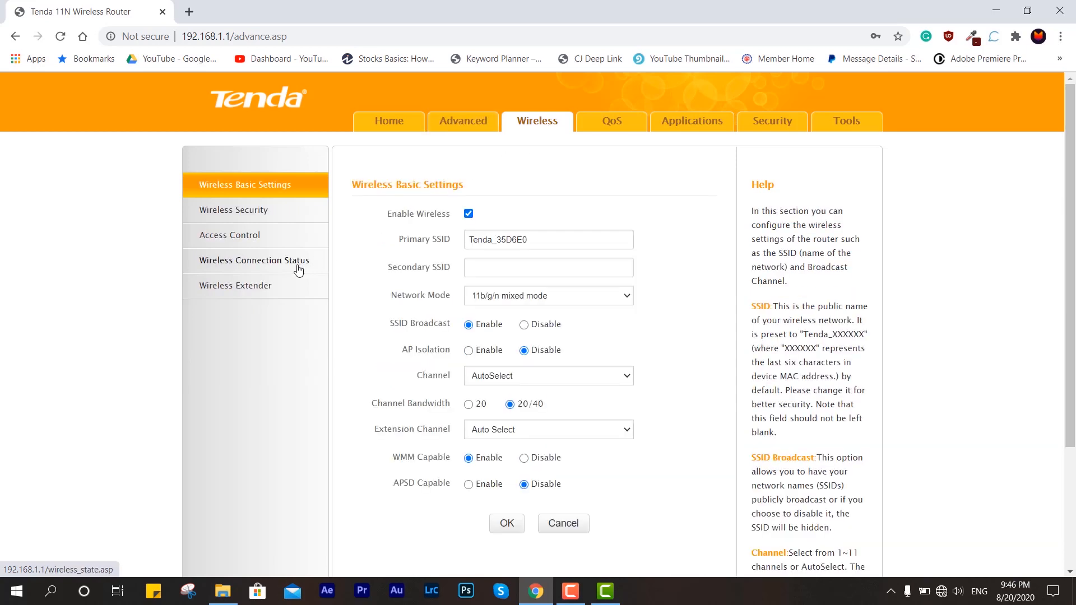
{"action": "left_click", "coordinate": [235, 286]}
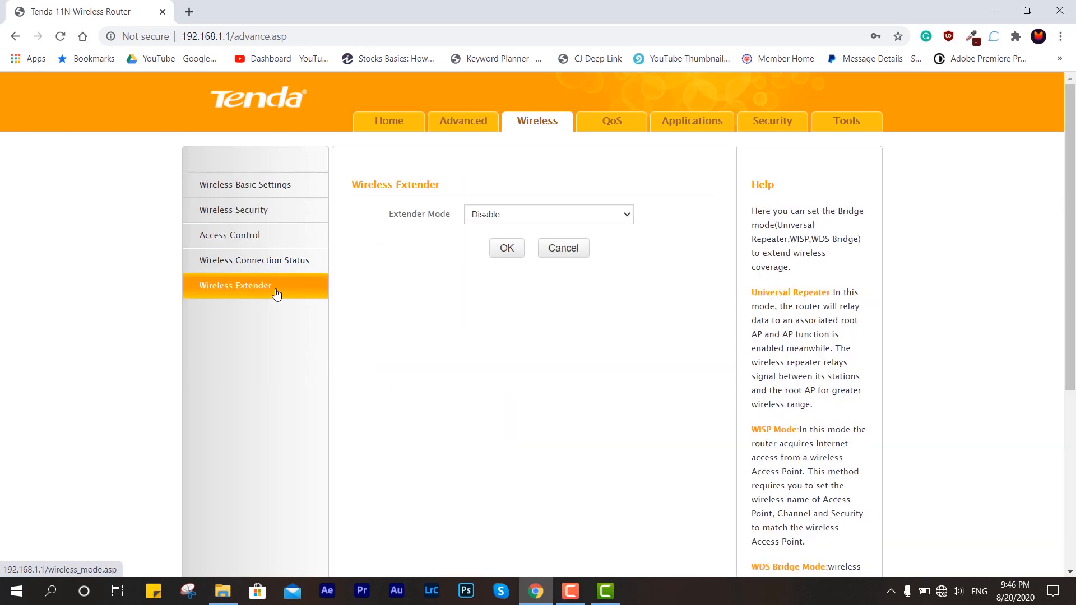
{"action": "left_click", "coordinate": [550, 214]}
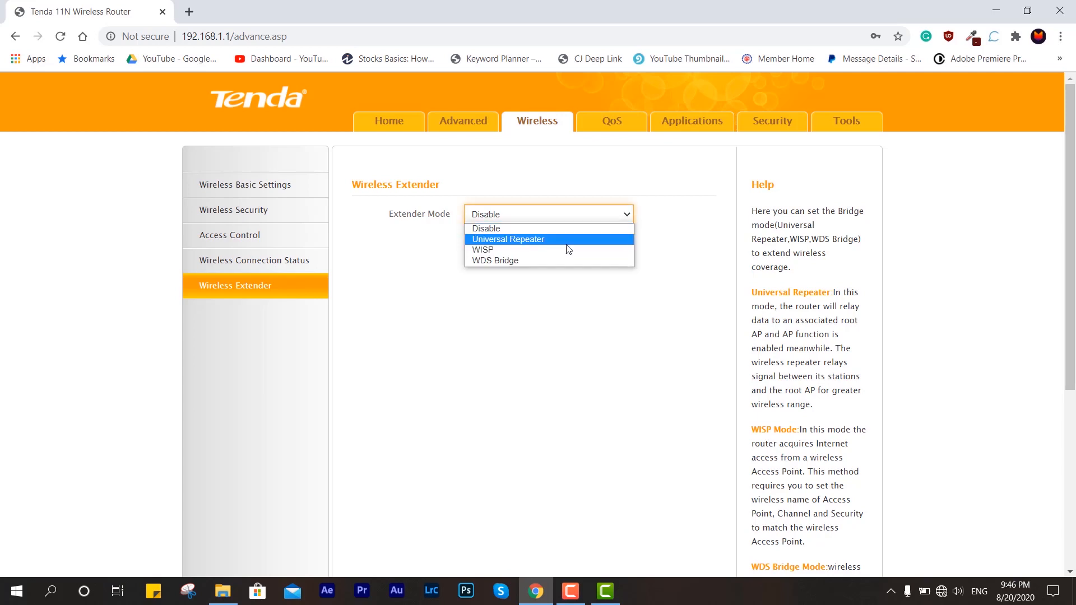
{"action": "left_click", "coordinate": [482, 249]}
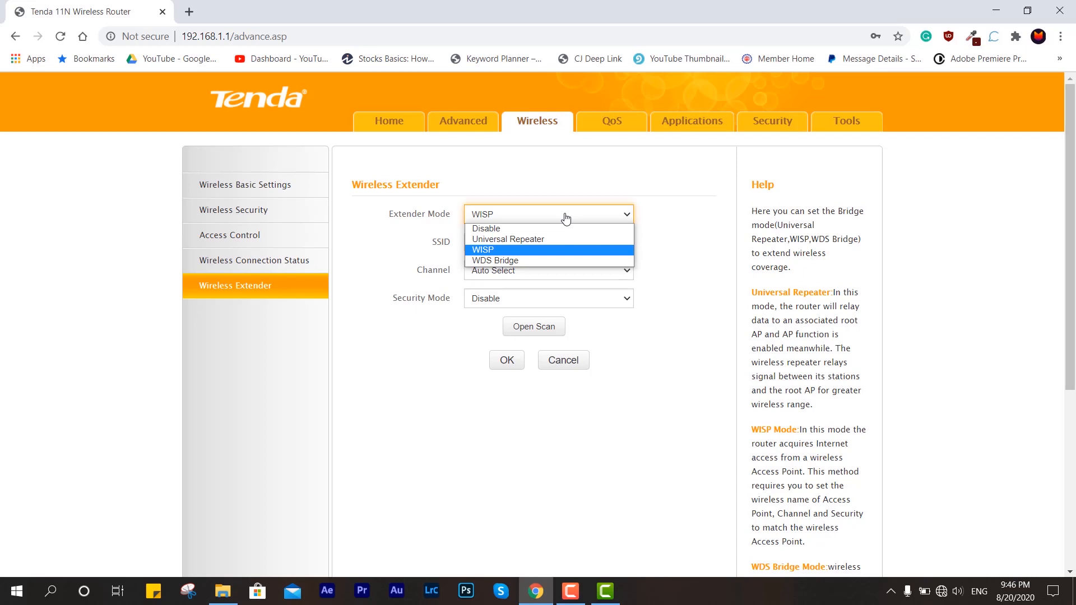
{"action": "mouse_move", "coordinate": [575, 258]}
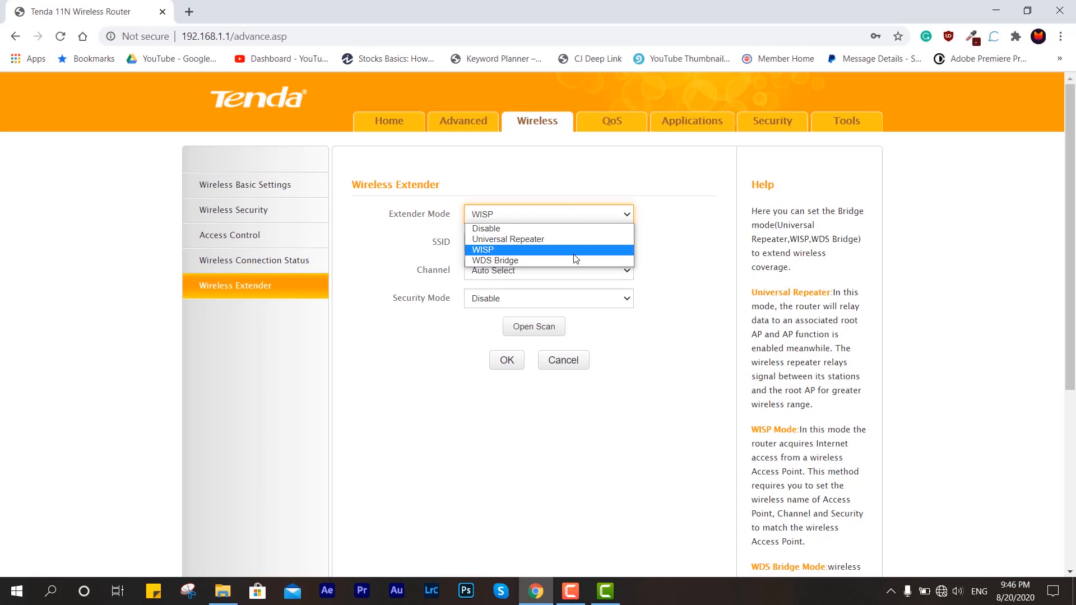
{"action": "left_click", "coordinate": [483, 249]}
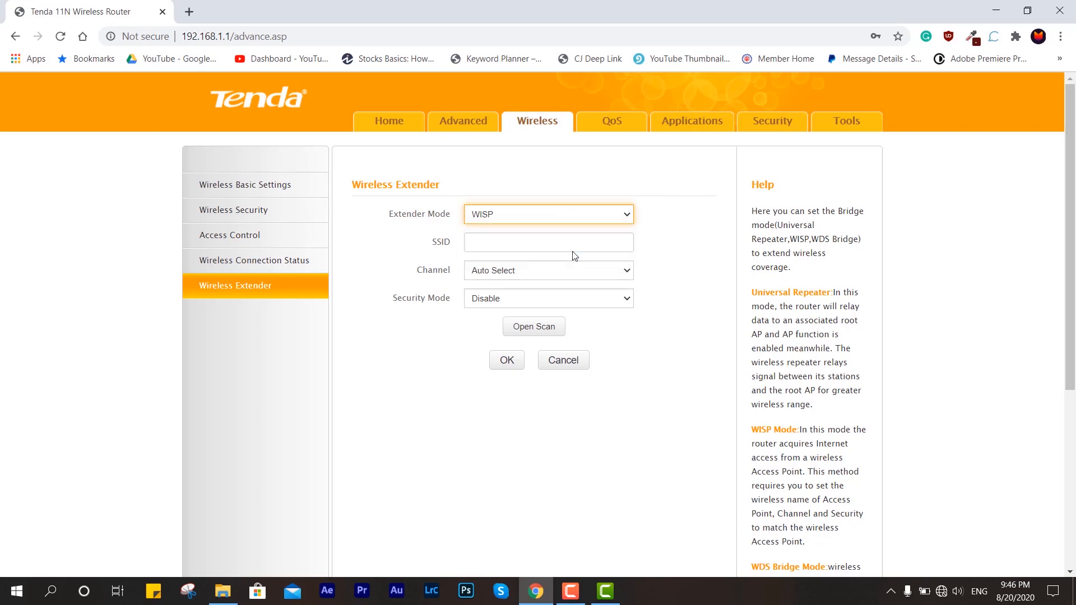
{"action": "mouse_move", "coordinate": [534, 316]}
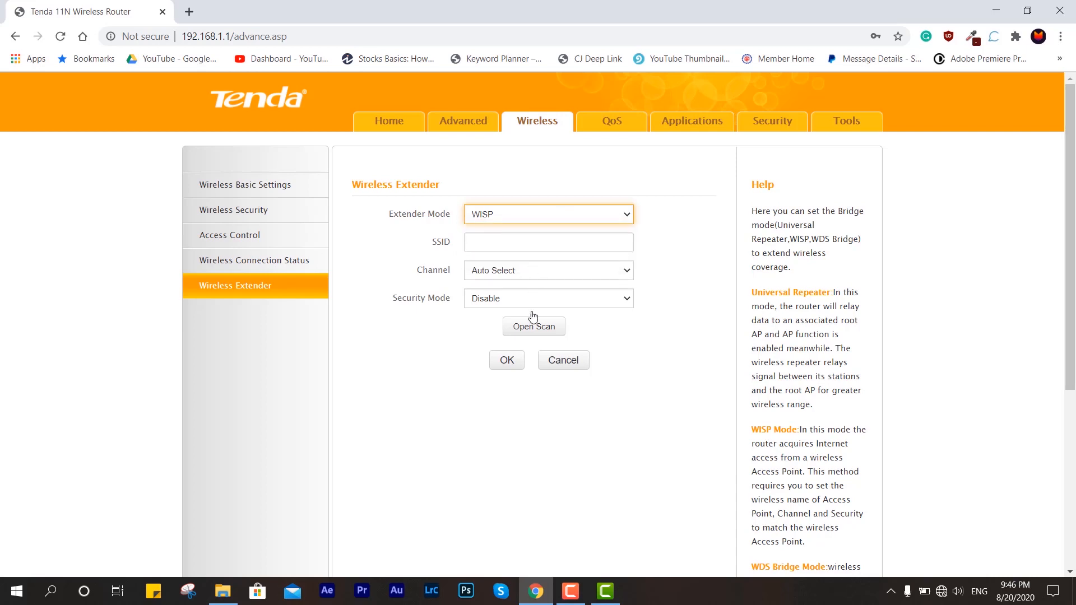
Step: Scan nearby wireless networks and select Lucifer from the results
{"action": "left_click", "coordinate": [534, 327]}
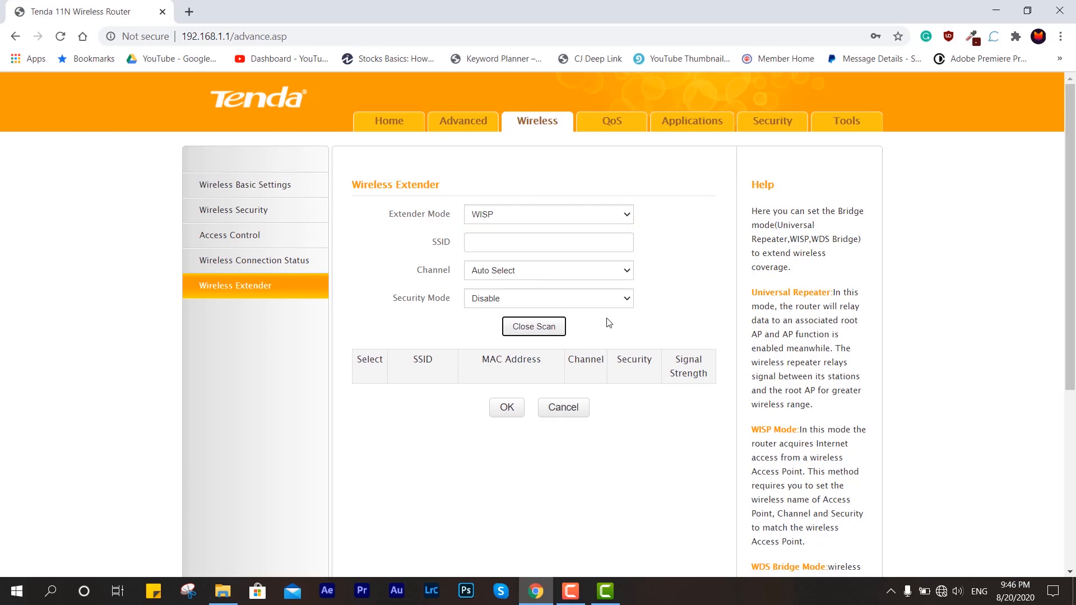
{"action": "left_click", "coordinate": [534, 326]}
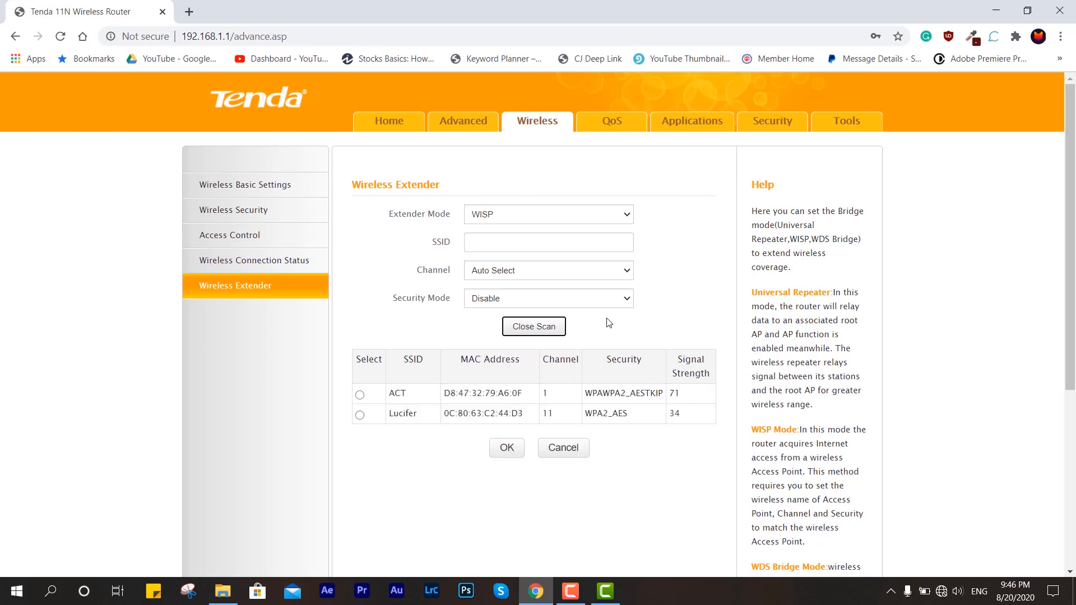
{"action": "mouse_move", "coordinate": [772, 4]}
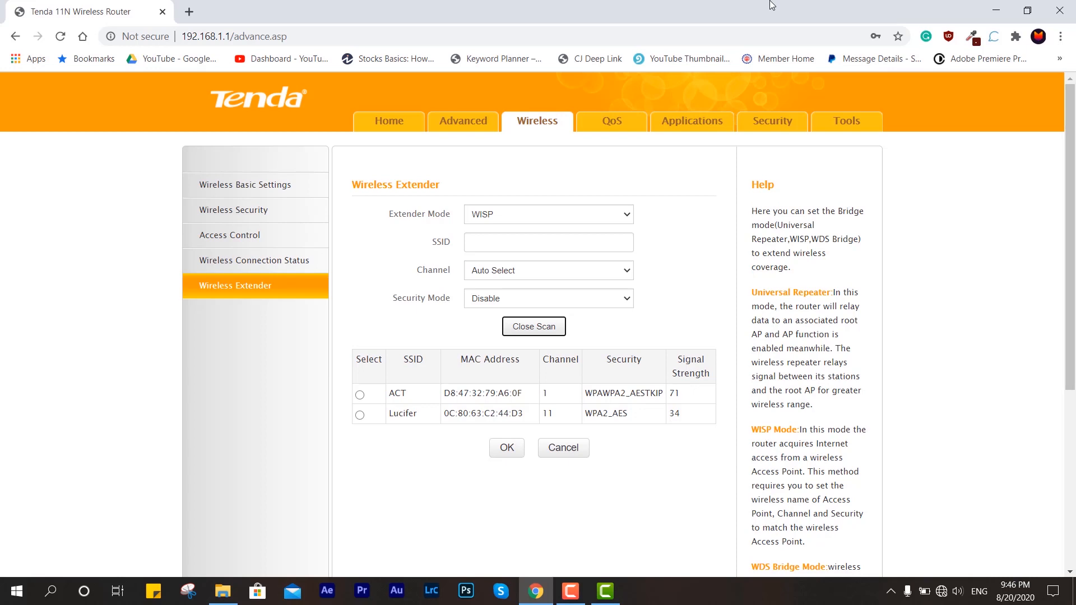
{"action": "mouse_move", "coordinate": [526, 311]}
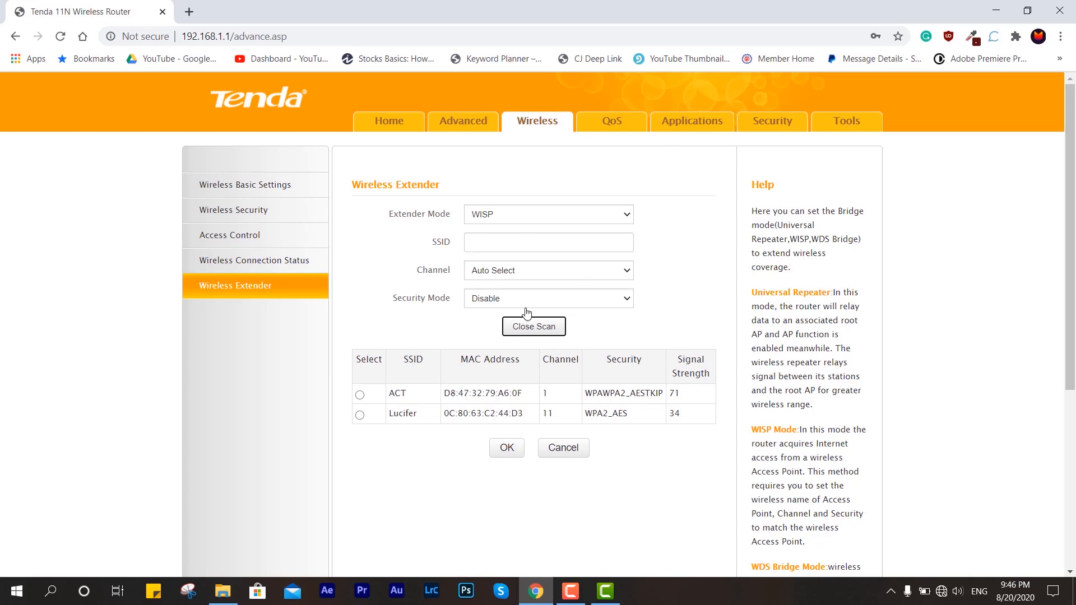
{"action": "left_click", "coordinate": [505, 448]}
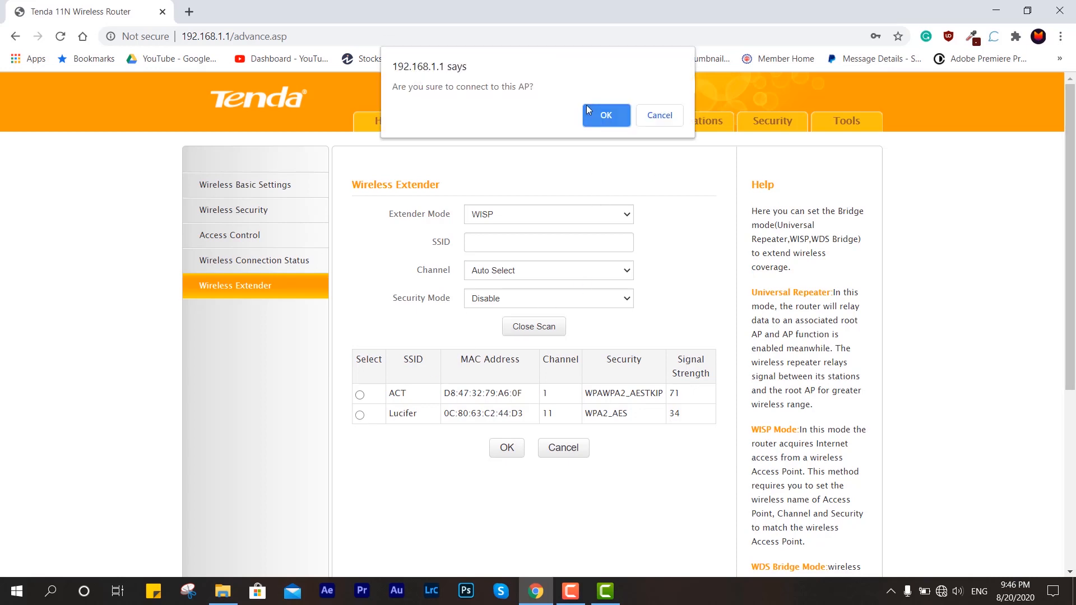
Step: Confirm connecting to Lucifer, enter its Wi-Fi password as the key, and save the extender settings
{"action": "left_click", "coordinate": [607, 115]}
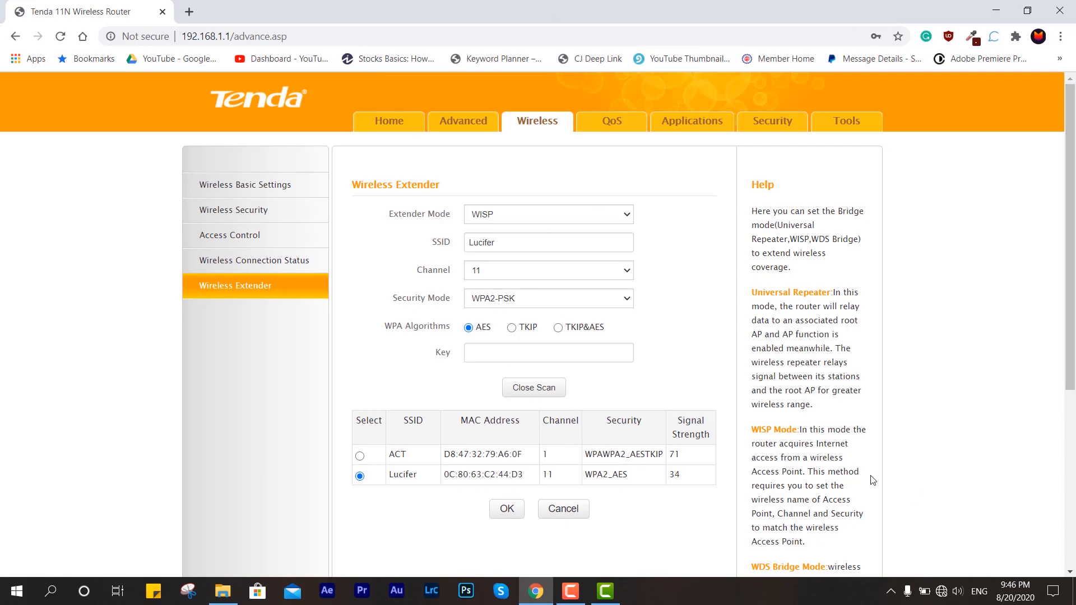
{"action": "scroll", "scroll_direction": "down", "scroll_amount": 3}
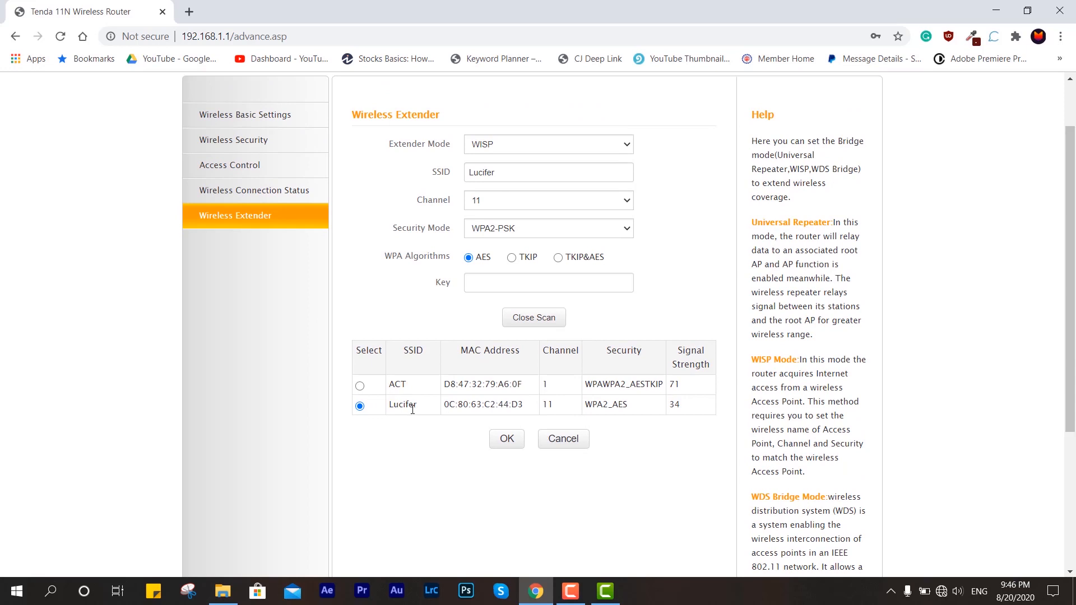
{"action": "left_click", "coordinate": [548, 282]}
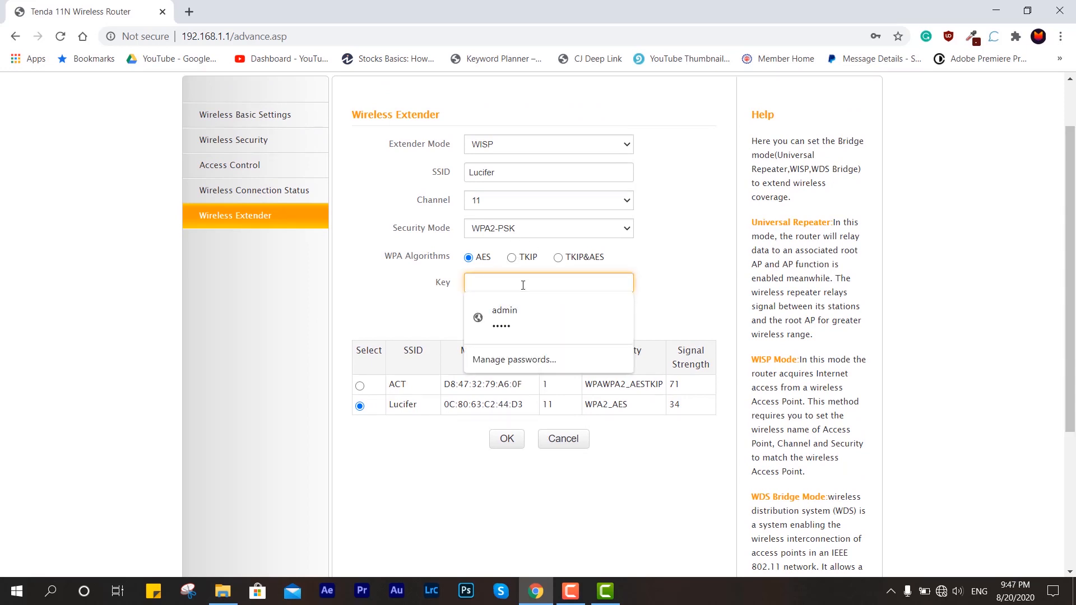
{"action": "type", "text": "*"}
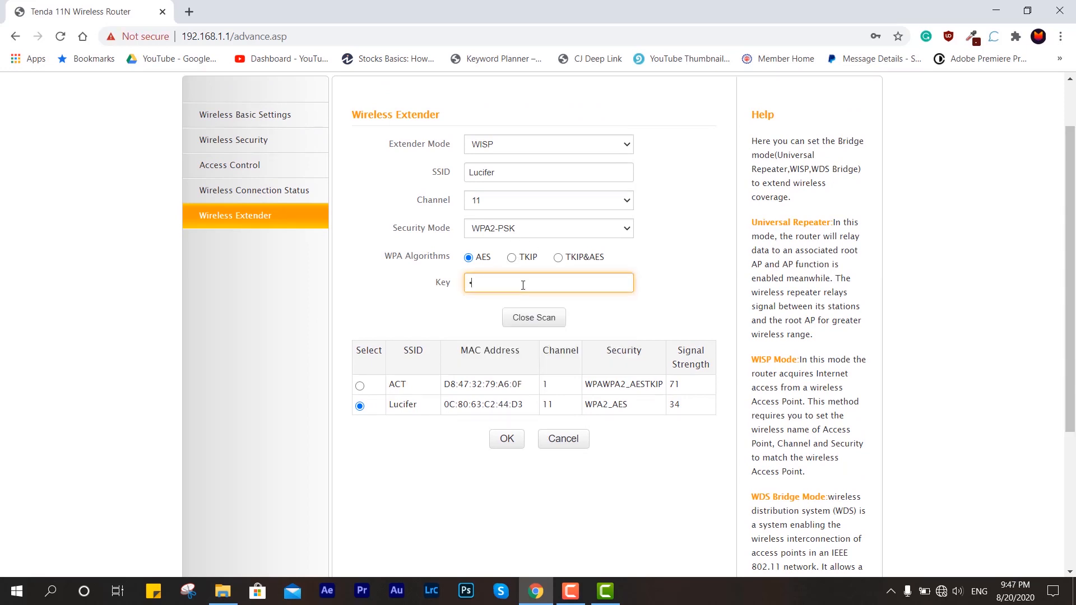
{"action": "type", "text": "••••"}
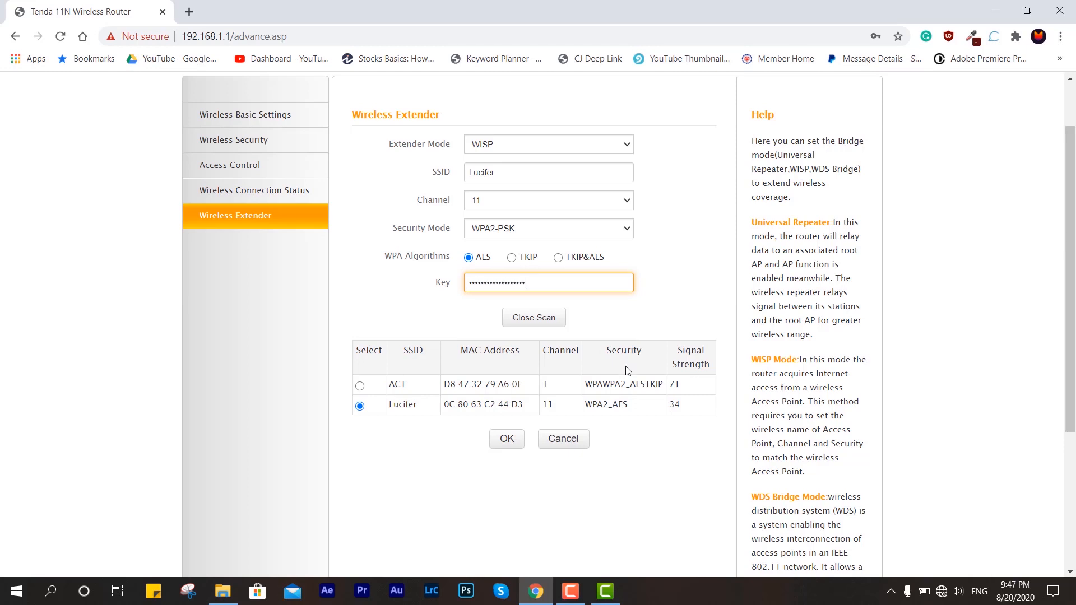
{"action": "left_click", "coordinate": [507, 439]}
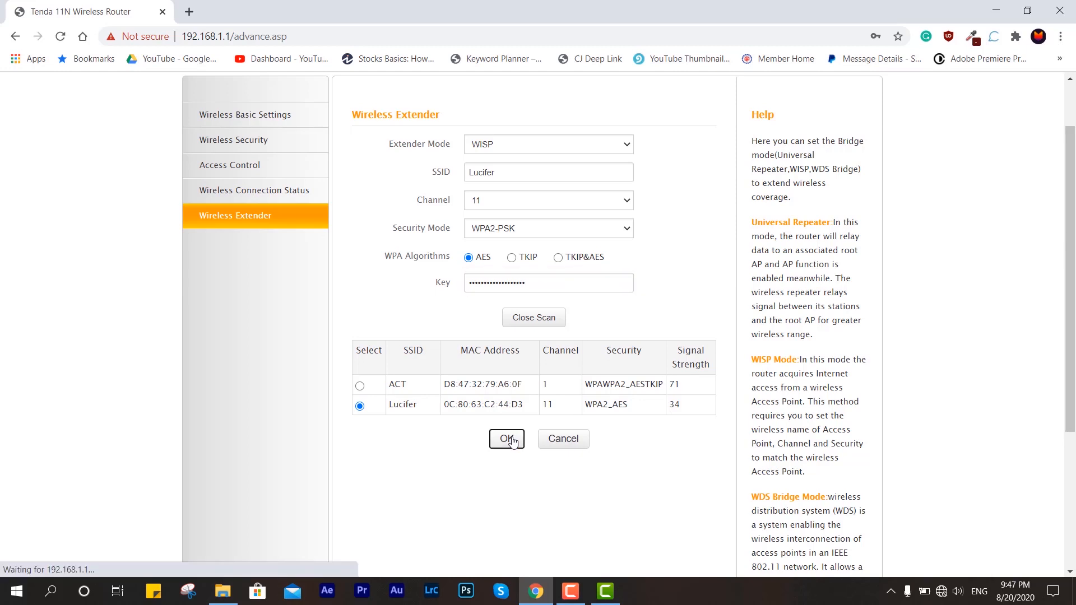
{"action": "left_click", "coordinate": [505, 440]}
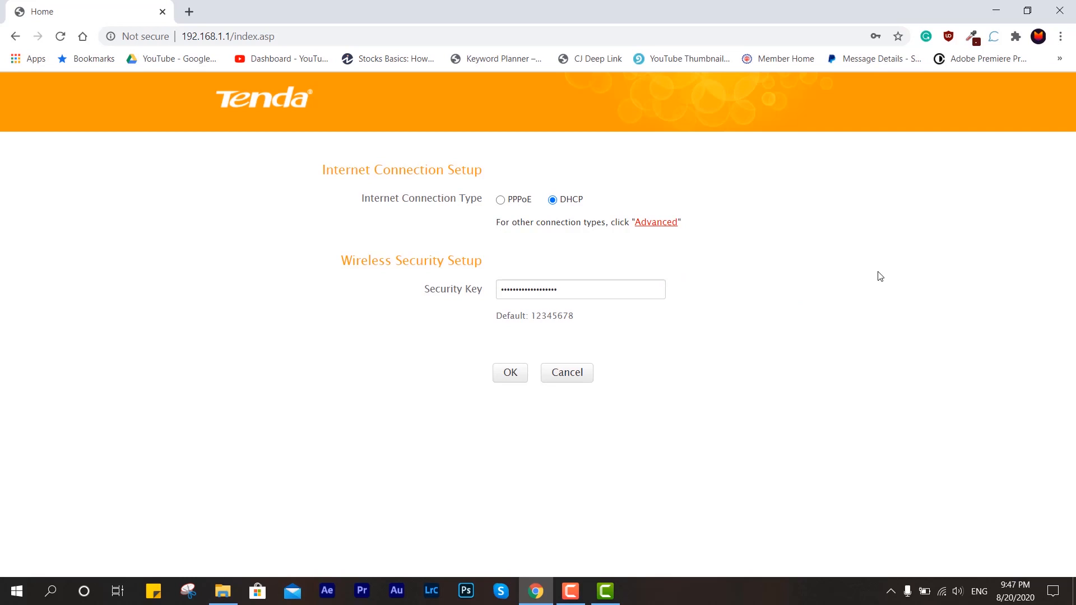
Step: Load Google in a new tab, then bring up the TP-Link admin page at 192.168.0.1
{"action": "left_click", "coordinate": [942, 592]}
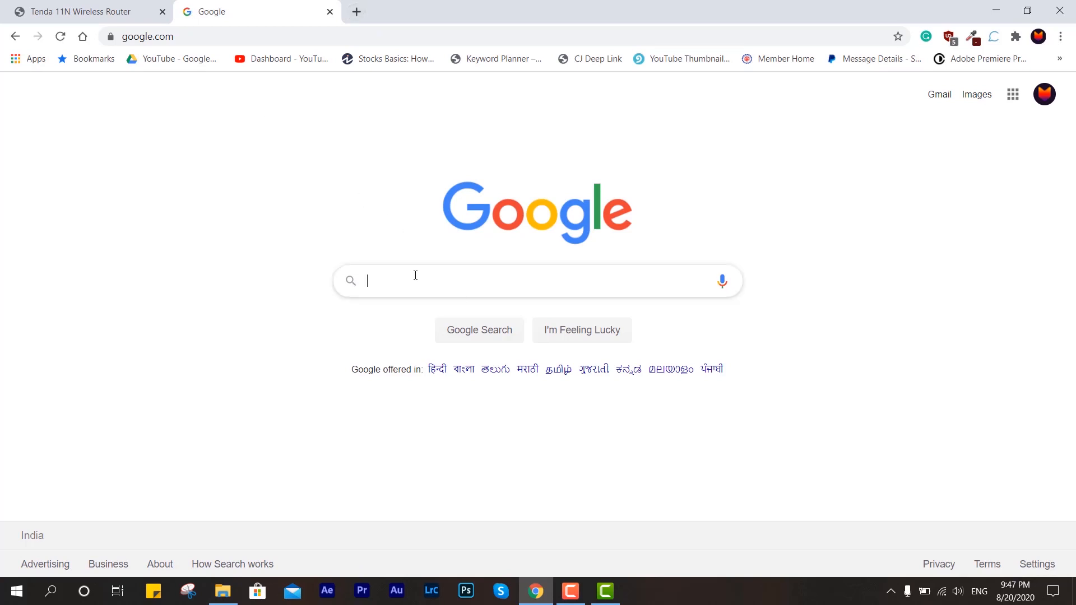
{"action": "type", "text": "yout"}
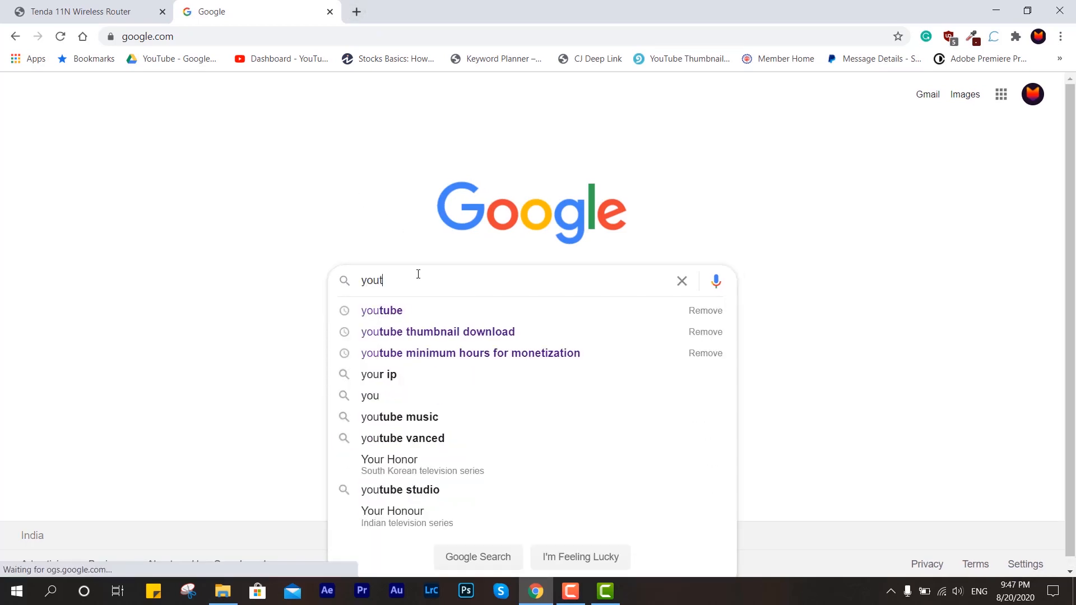
{"action": "left_click", "coordinate": [382, 310]}
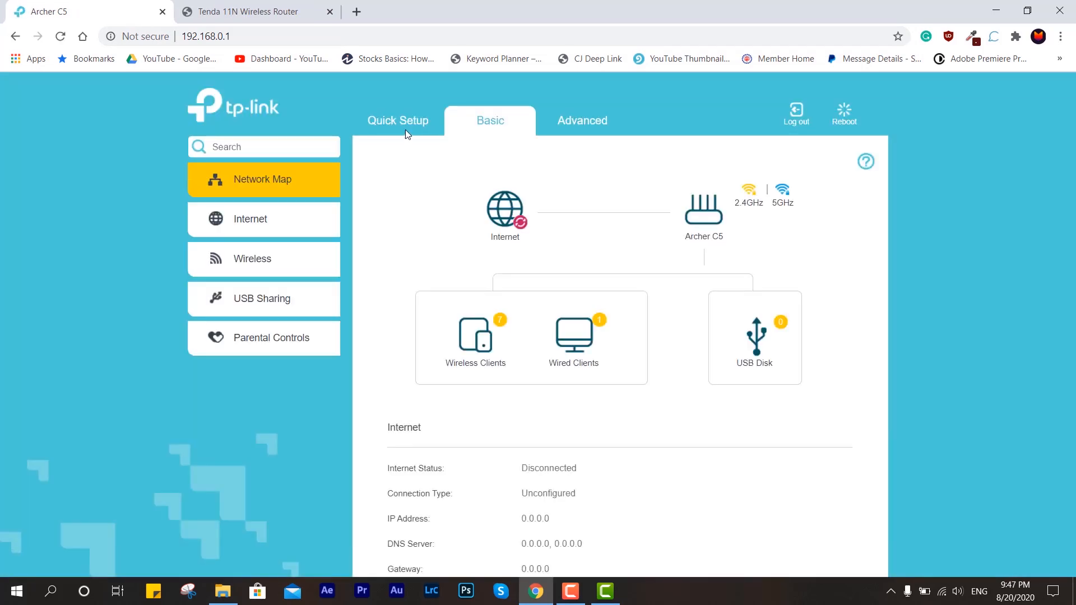
Step: Browse the TP-Link Quick Setup, Basic and Advanced sections
{"action": "left_click", "coordinate": [405, 121]}
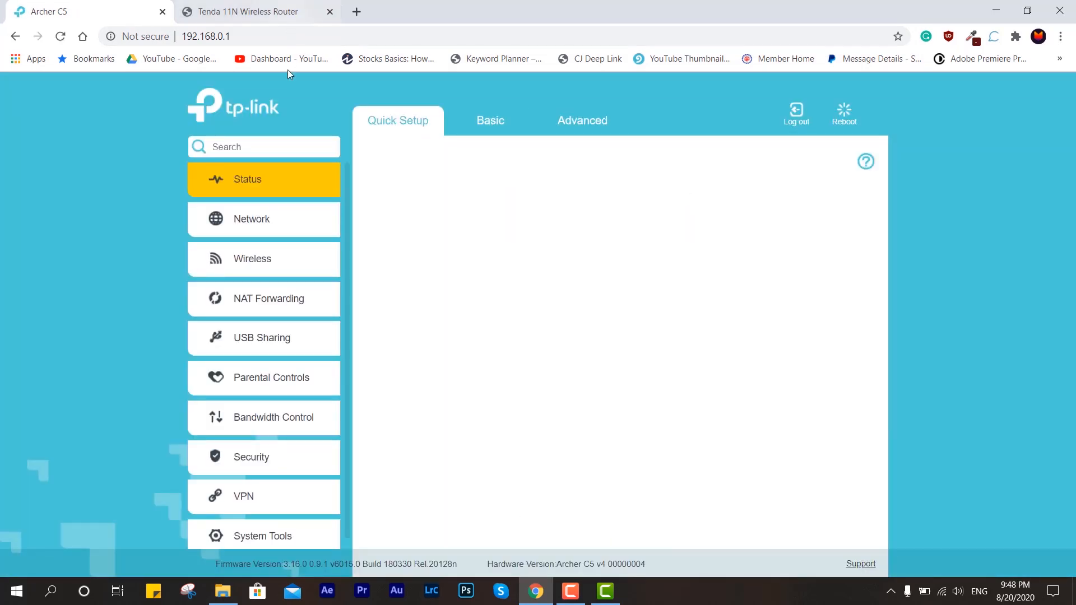
{"action": "left_click", "coordinate": [490, 121]}
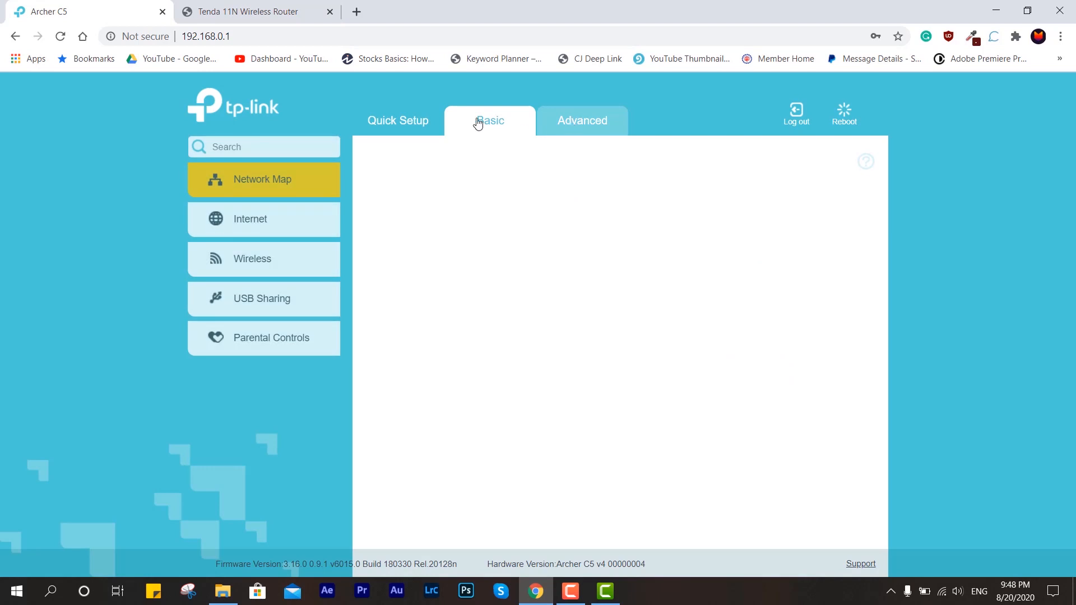
{"action": "left_click", "coordinate": [583, 121]}
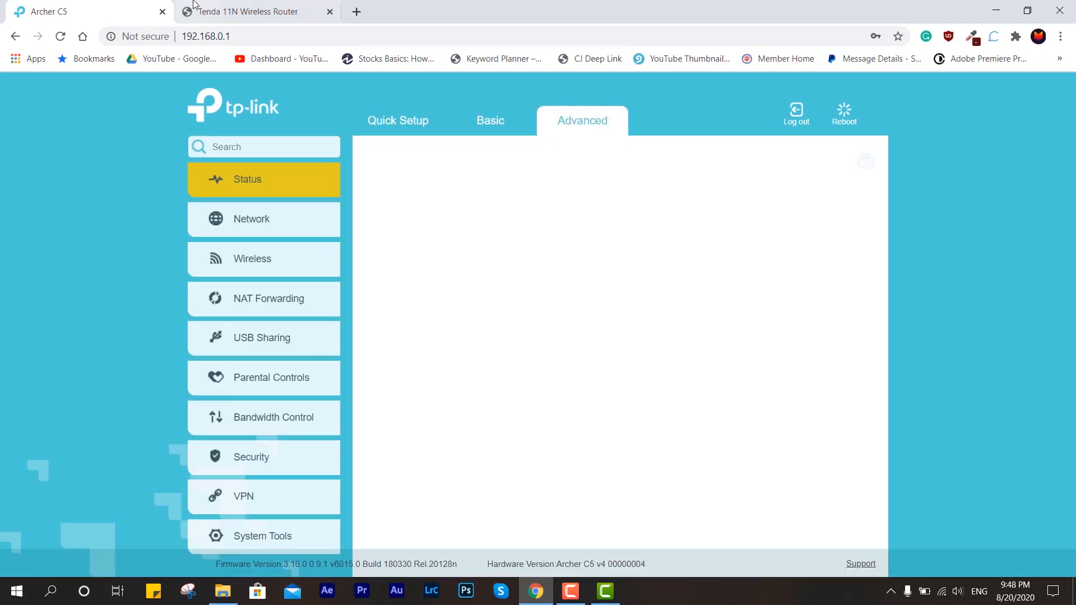
Step: Return to the Tenda admin and show WAN status Connected over DHCP with IP 192.168.0.105
{"action": "left_click", "coordinate": [249, 11]}
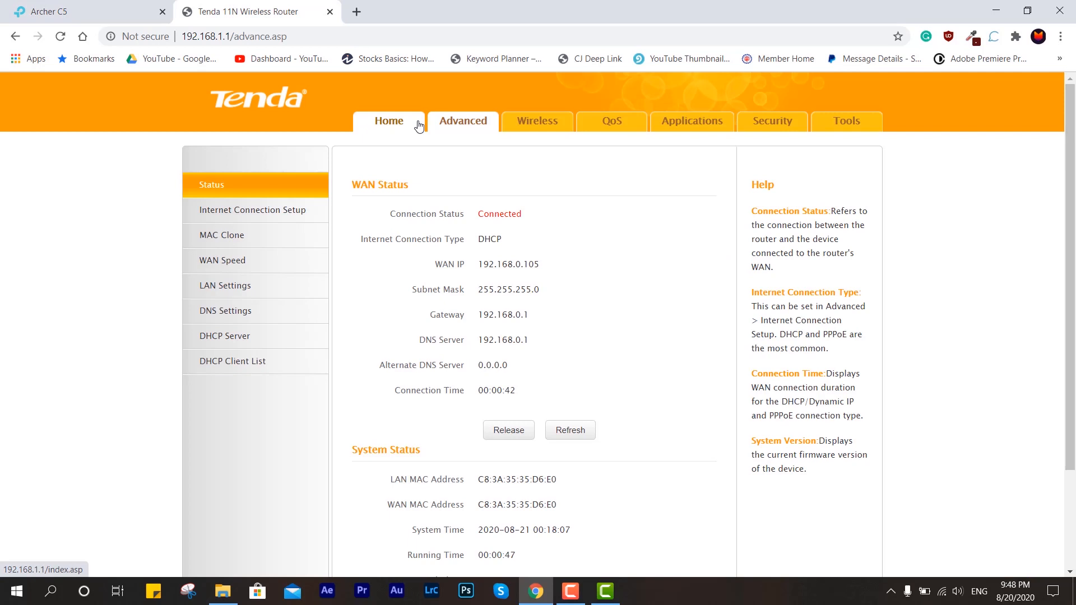
{"action": "left_click", "coordinate": [388, 121]}
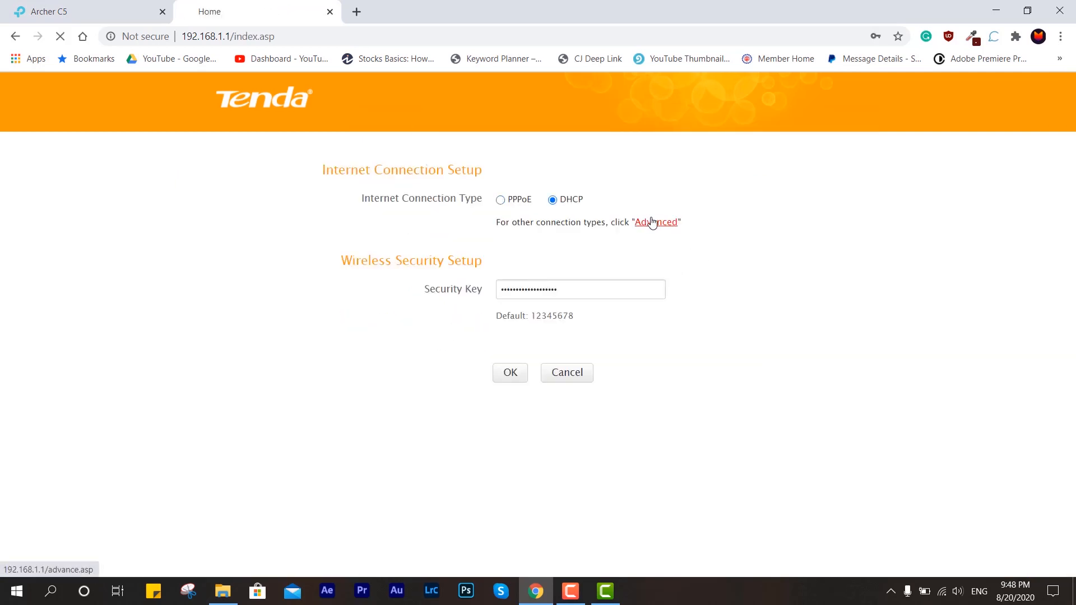
{"action": "left_click", "coordinate": [655, 222]}
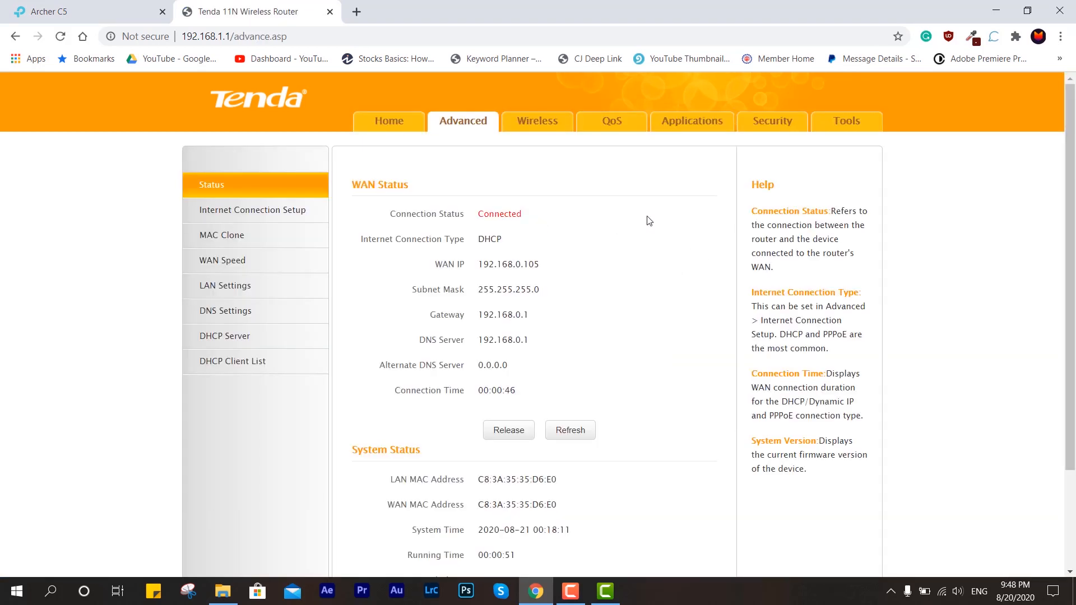